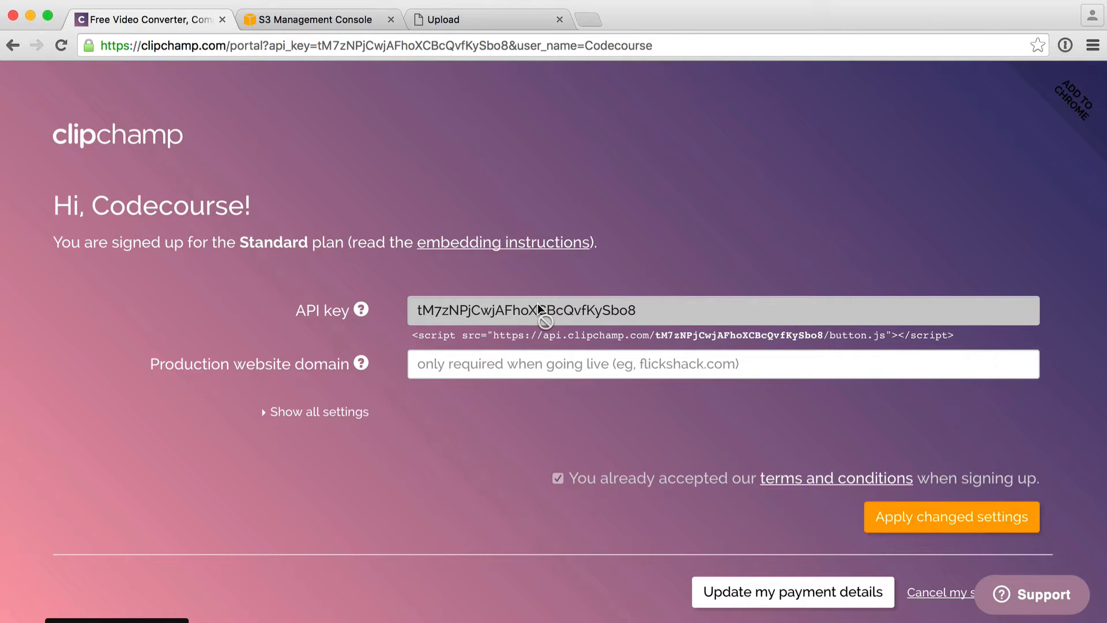
pyautogui.moveTo(308, 367)
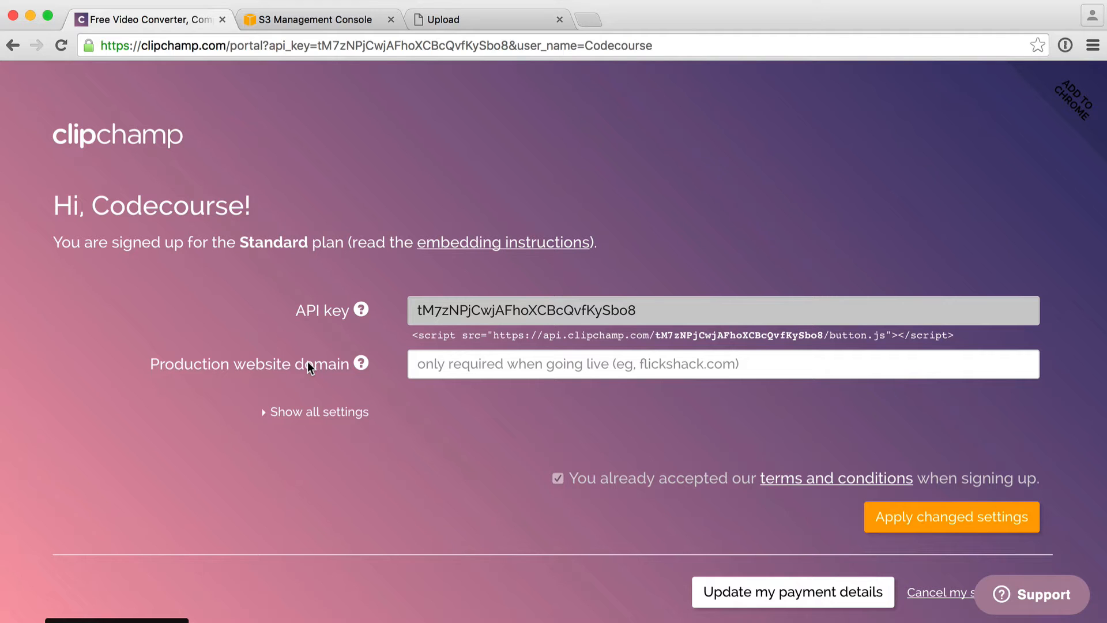
pyautogui.moveTo(290, 420)
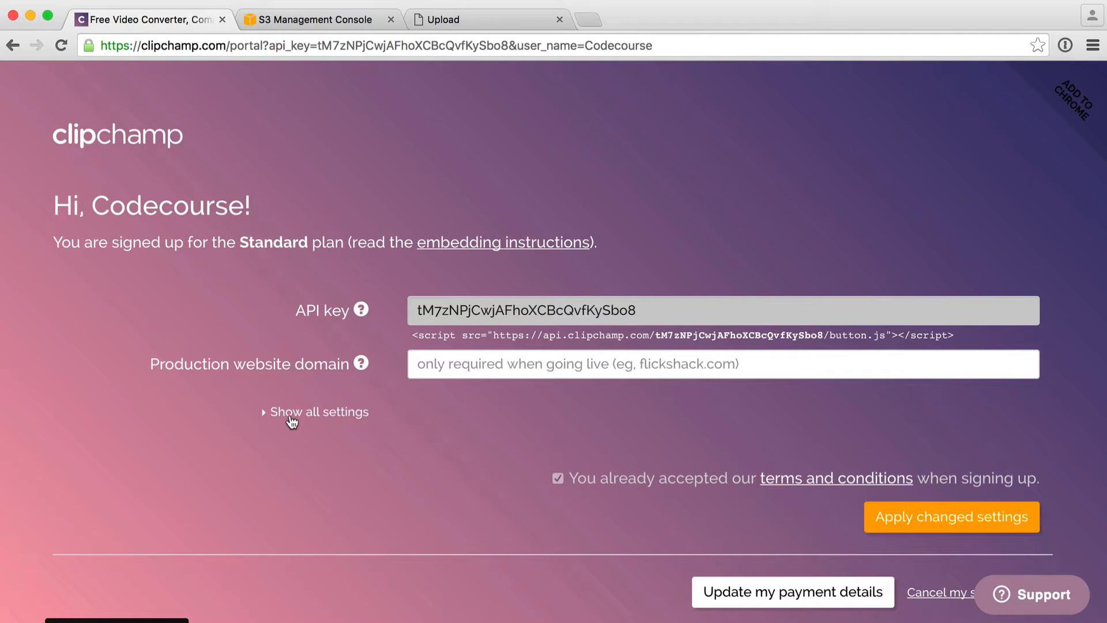
# - Expand all Clipchamp account settings and scroll to the 'Allow upload to AWS S3' section
pyautogui.click(319, 412)
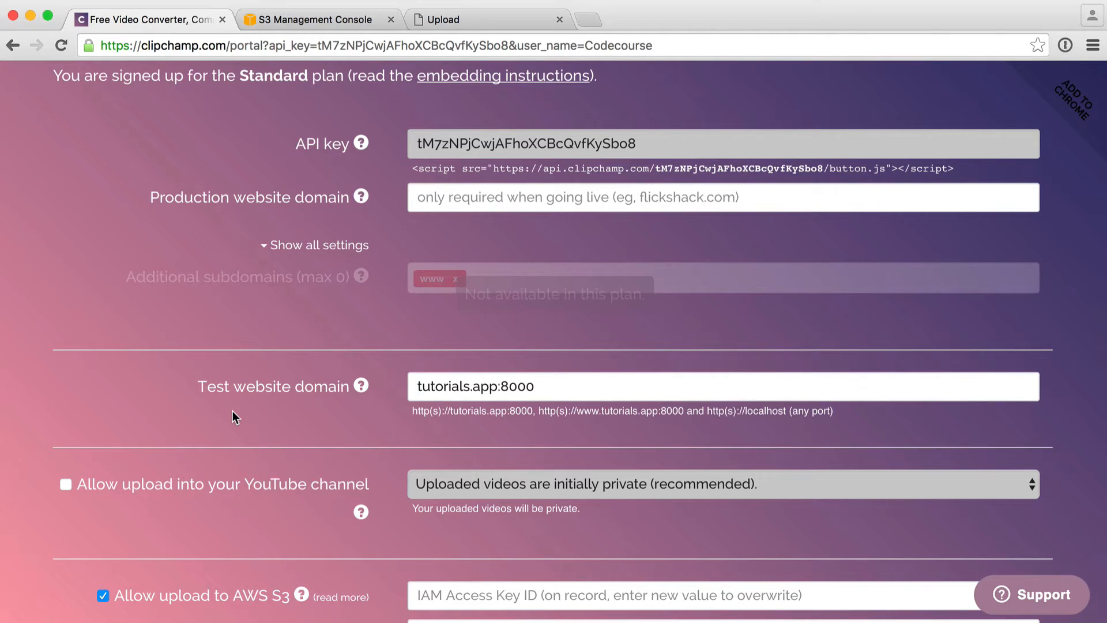
pyautogui.scroll(-3)
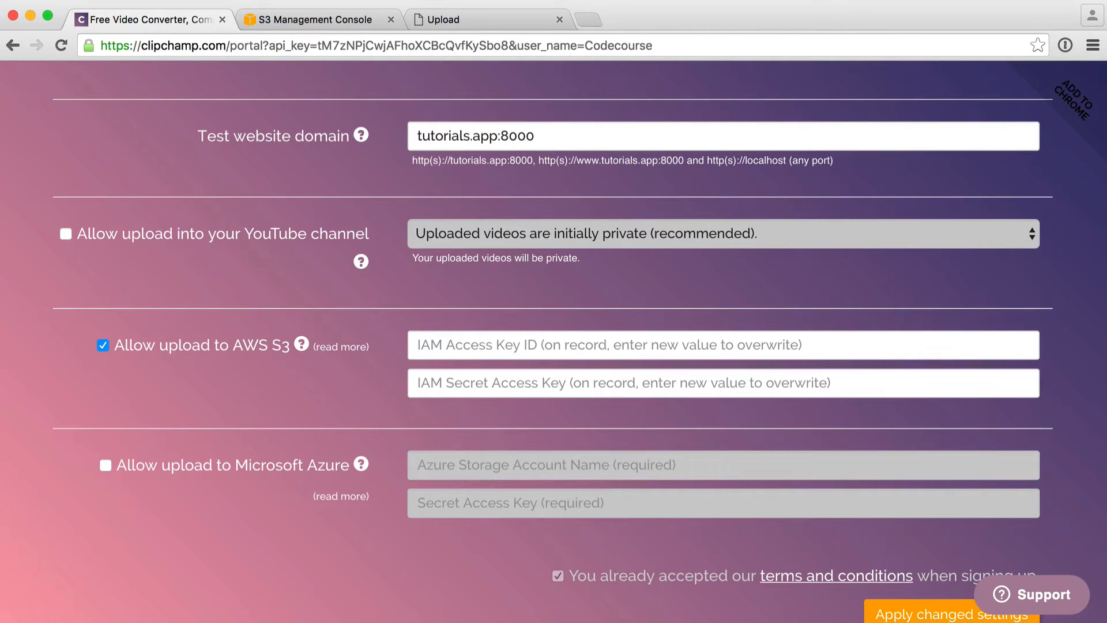
pyautogui.moveTo(282, 225)
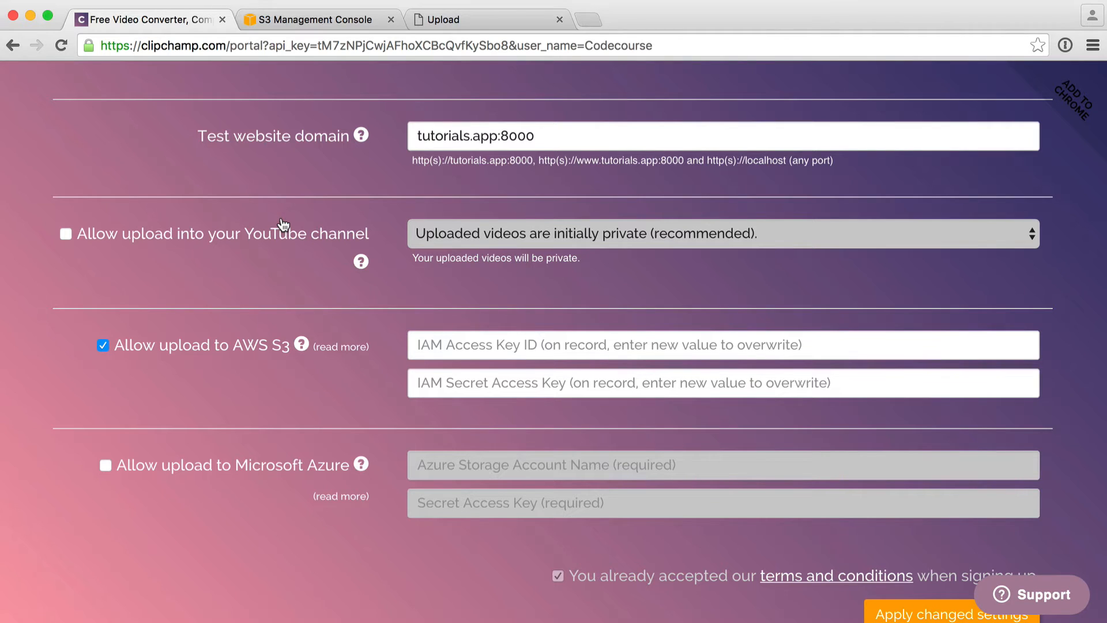
pyautogui.moveTo(276, 243)
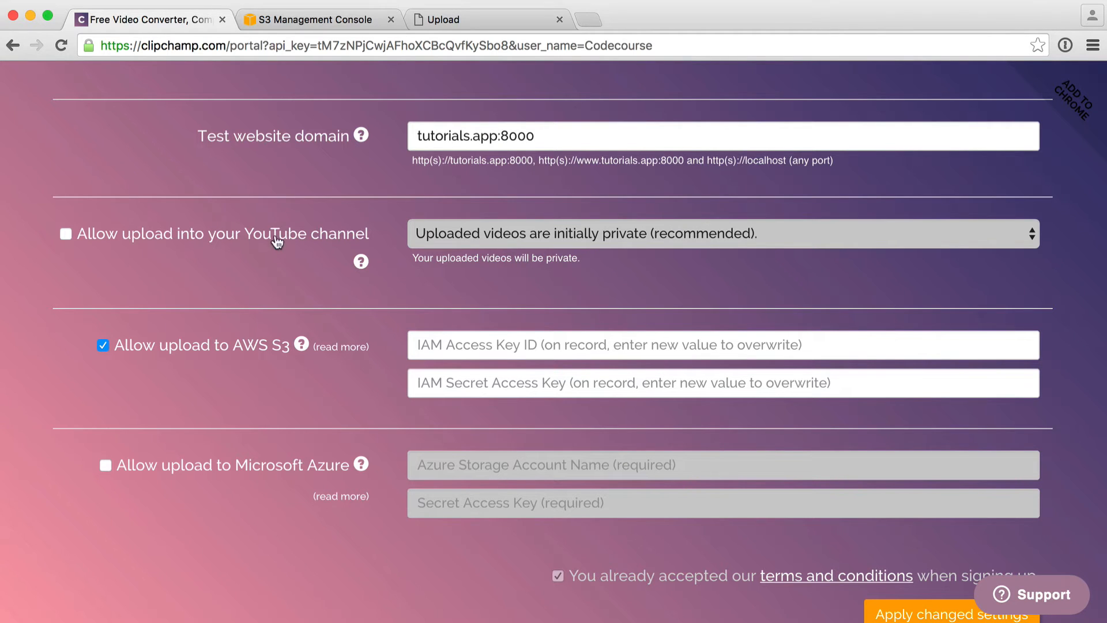
pyautogui.moveTo(386, 309)
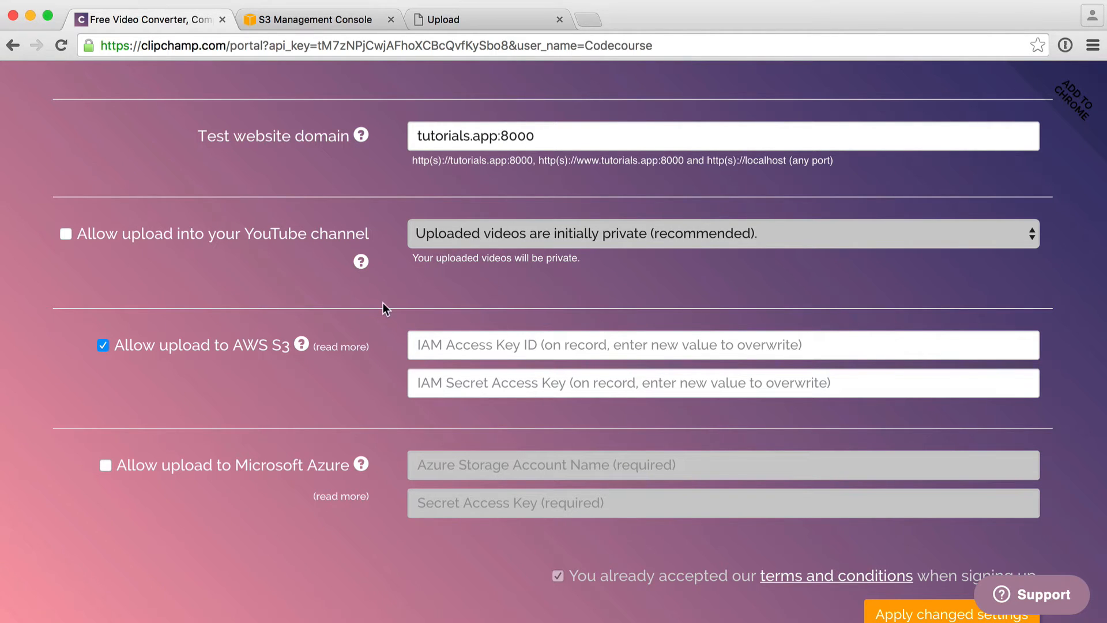
pyautogui.moveTo(391, 304)
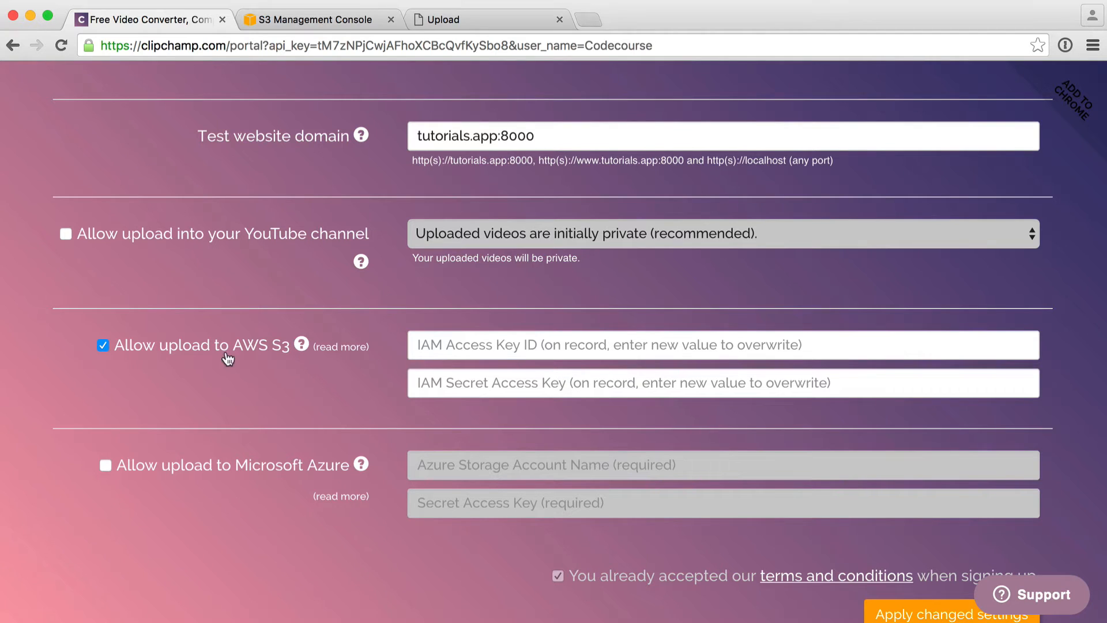
pyautogui.moveTo(253, 353)
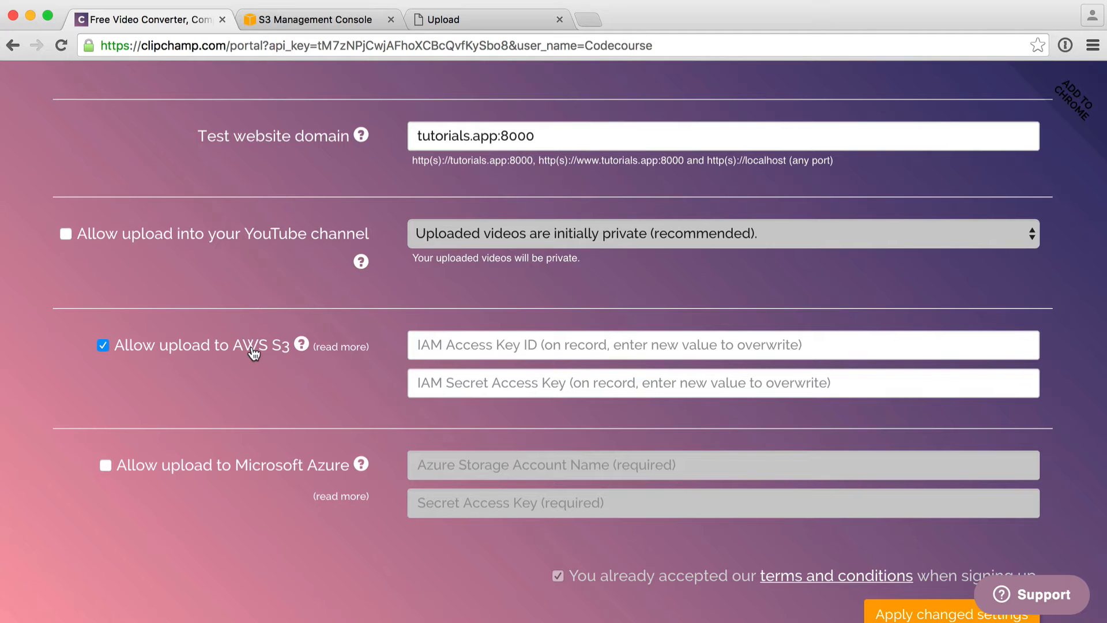
pyautogui.moveTo(295, 245)
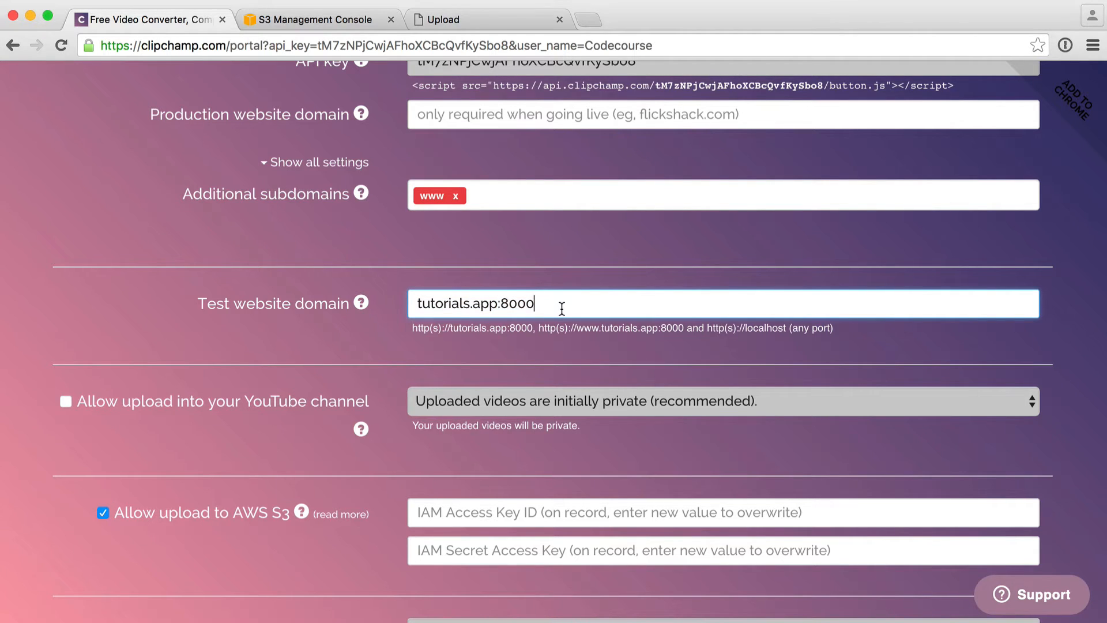
pyautogui.moveTo(333, 358)
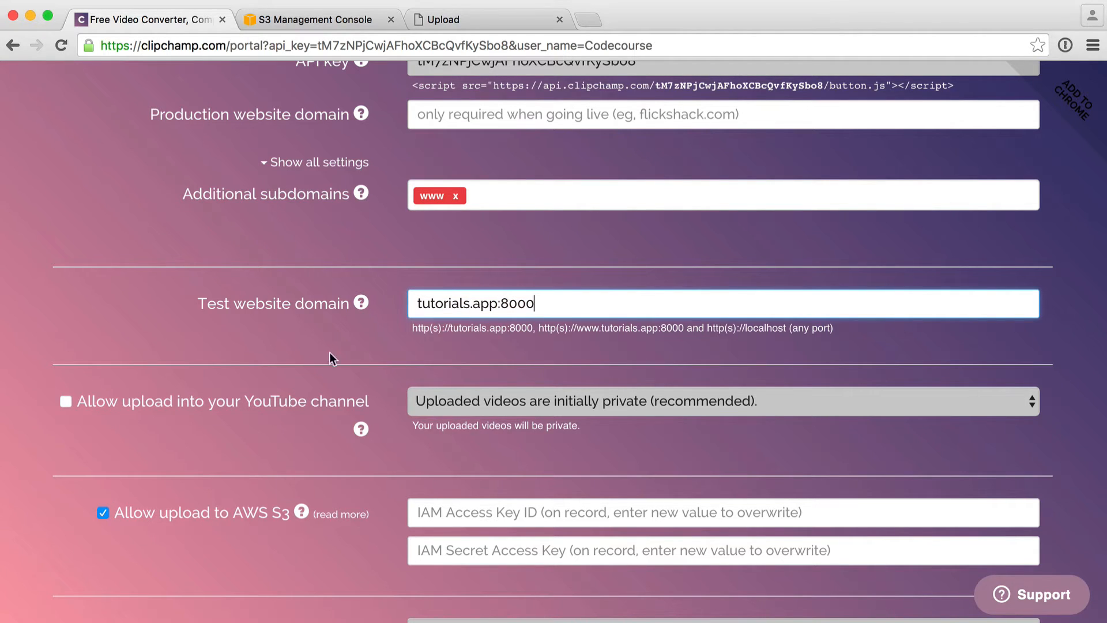
pyautogui.scroll(-3)
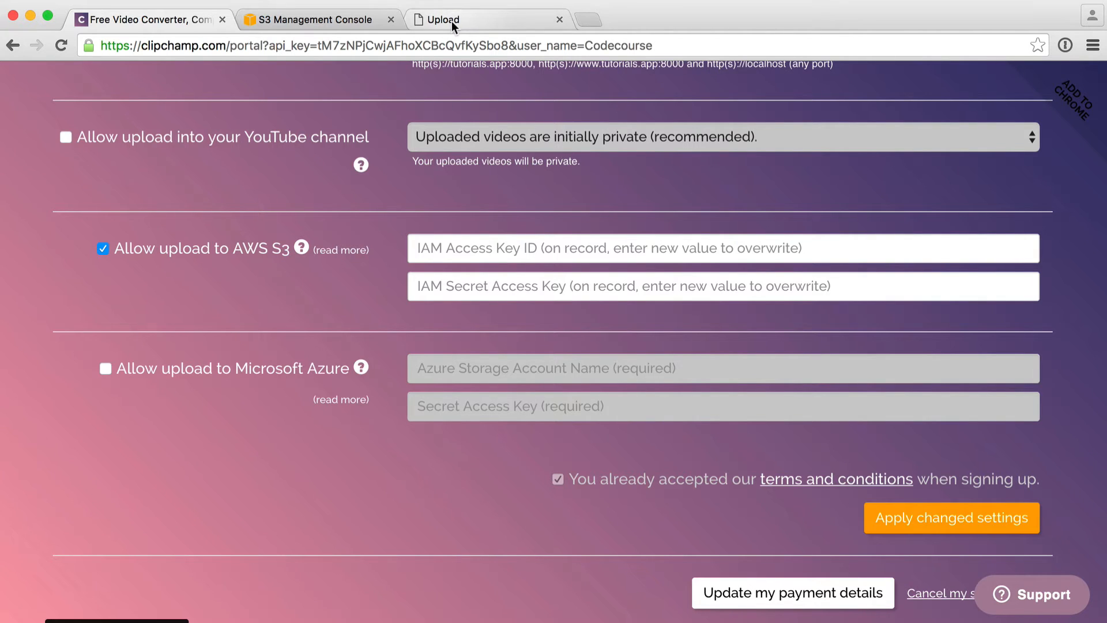
pyautogui.moveTo(314, 19)
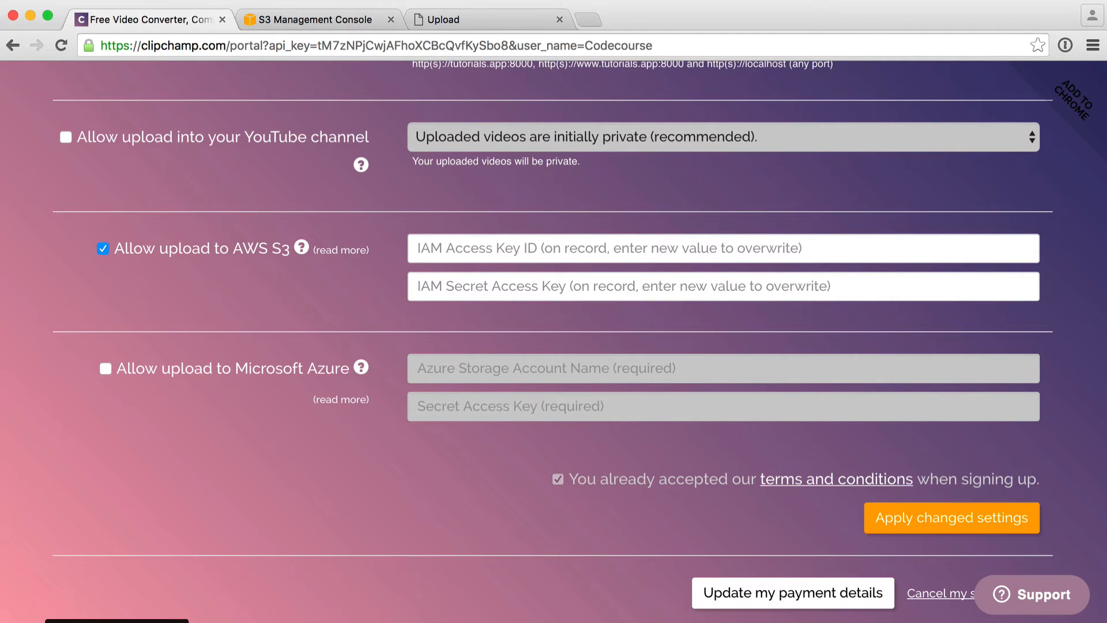
# - Return to the S3 Management Console and open the account menu for Security Credentials
pyautogui.click(318, 19)
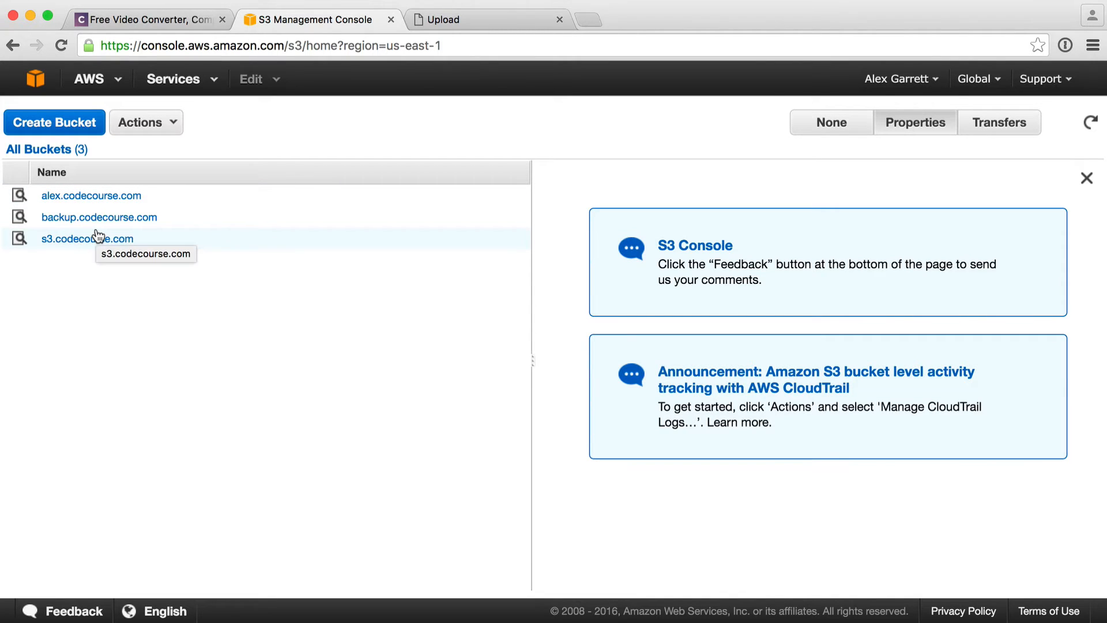
pyautogui.moveTo(699, 259)
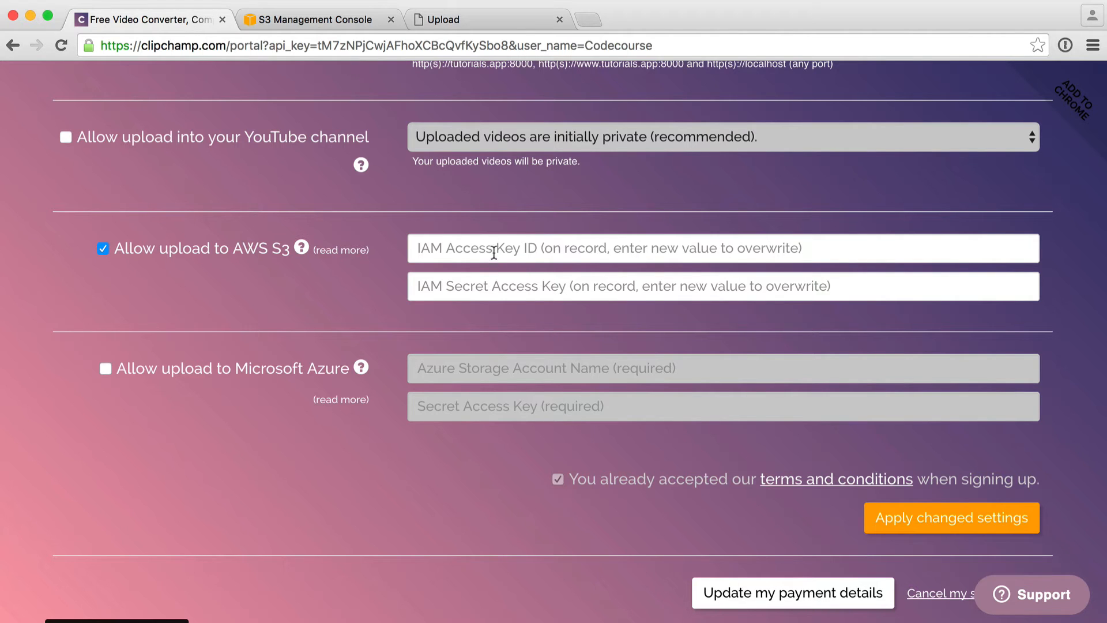
pyautogui.click(314, 19)
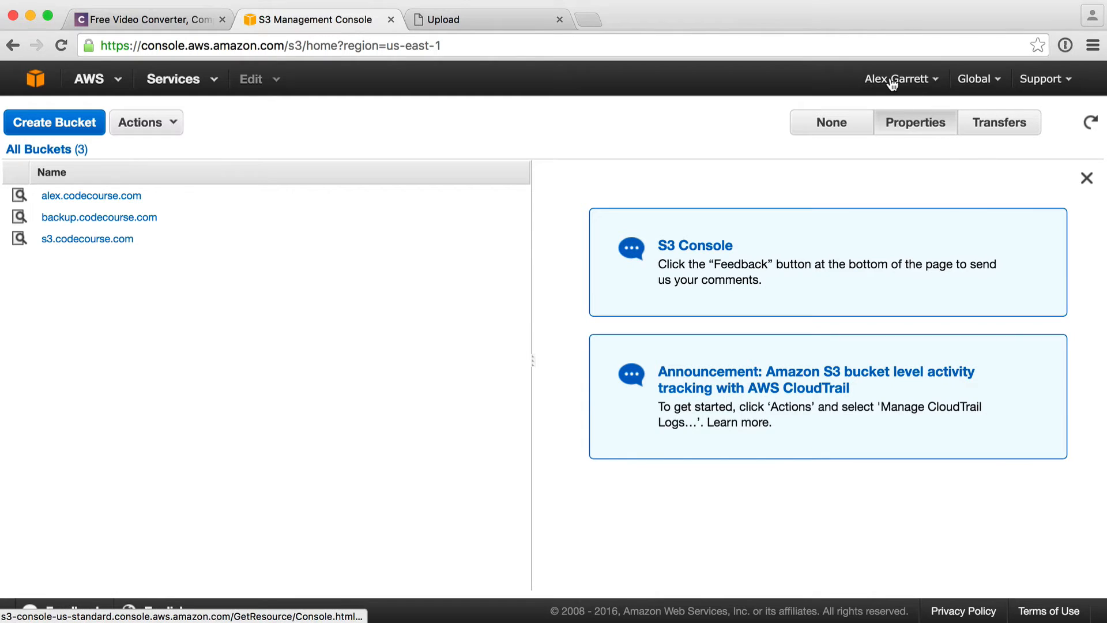
pyautogui.click(898, 78)
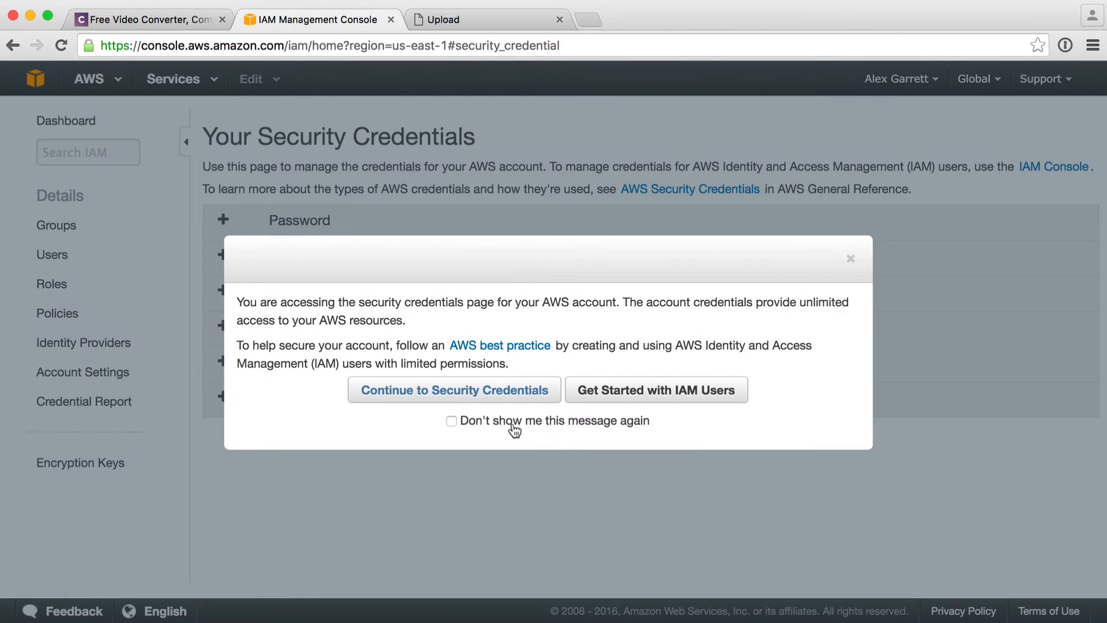
# - Create IAM user 'clipchamp' with an access key and show its security credentials
pyautogui.click(655, 390)
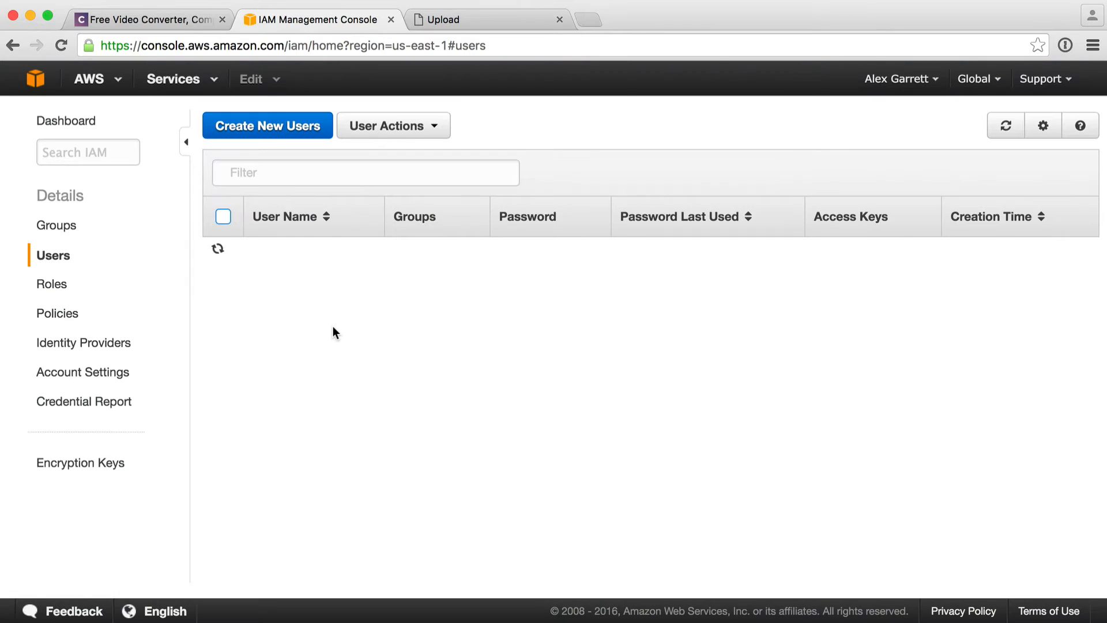
pyautogui.click(267, 125)
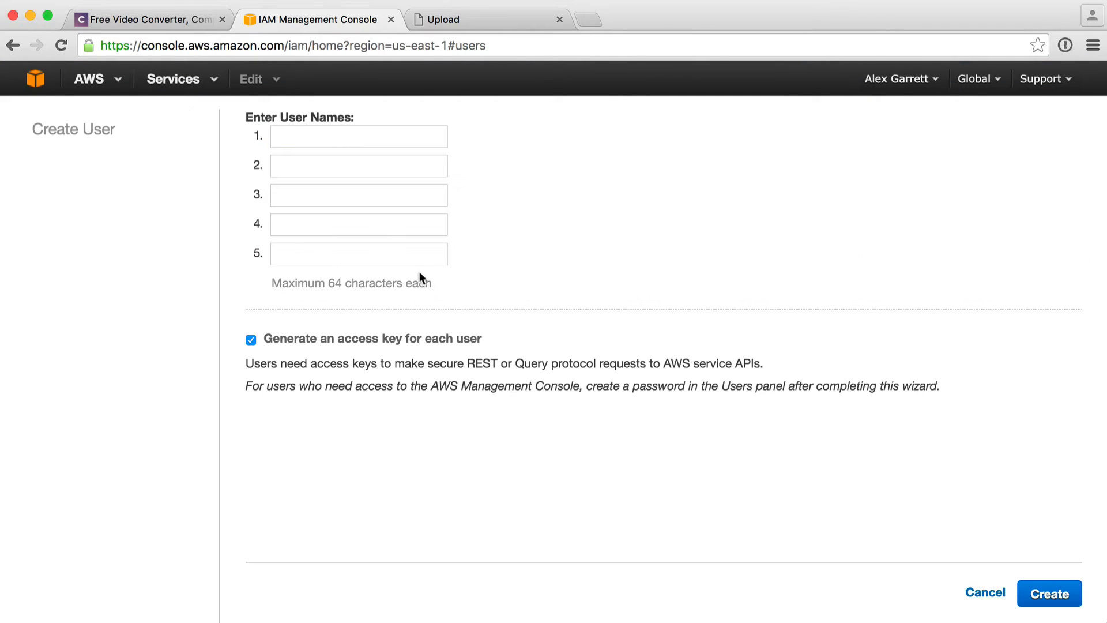
pyautogui.write('clipcham')
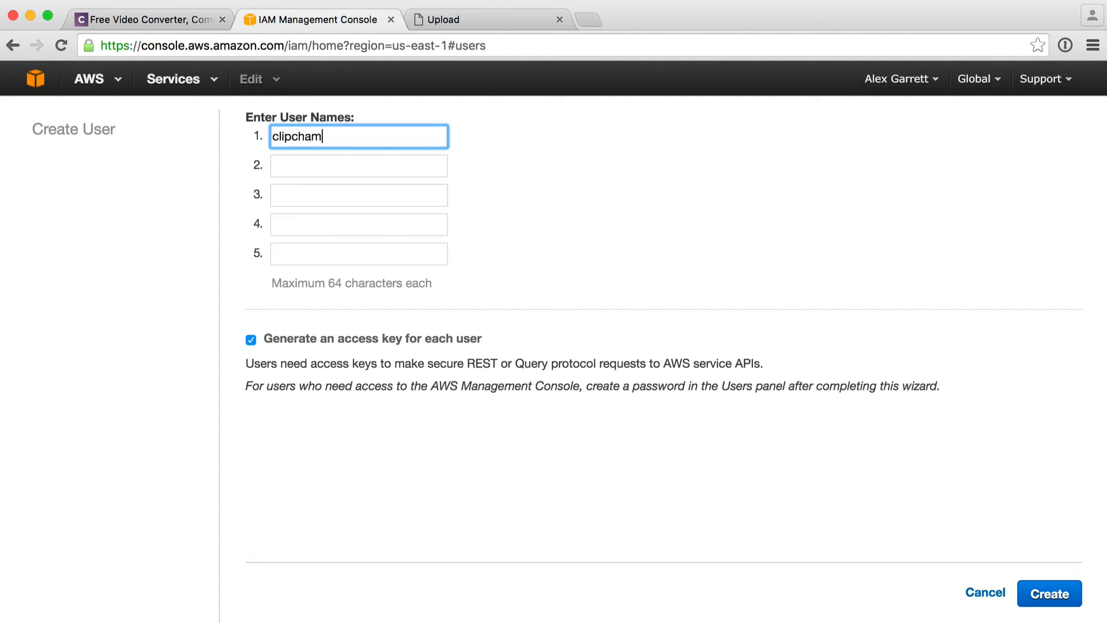
pyautogui.write('p')
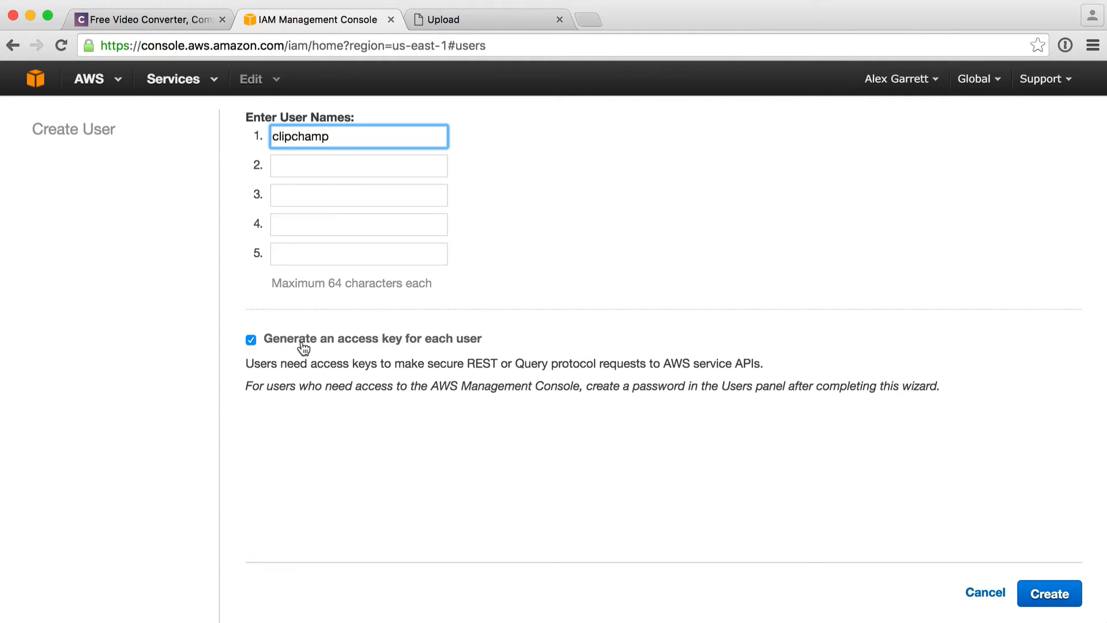
pyautogui.click(1049, 593)
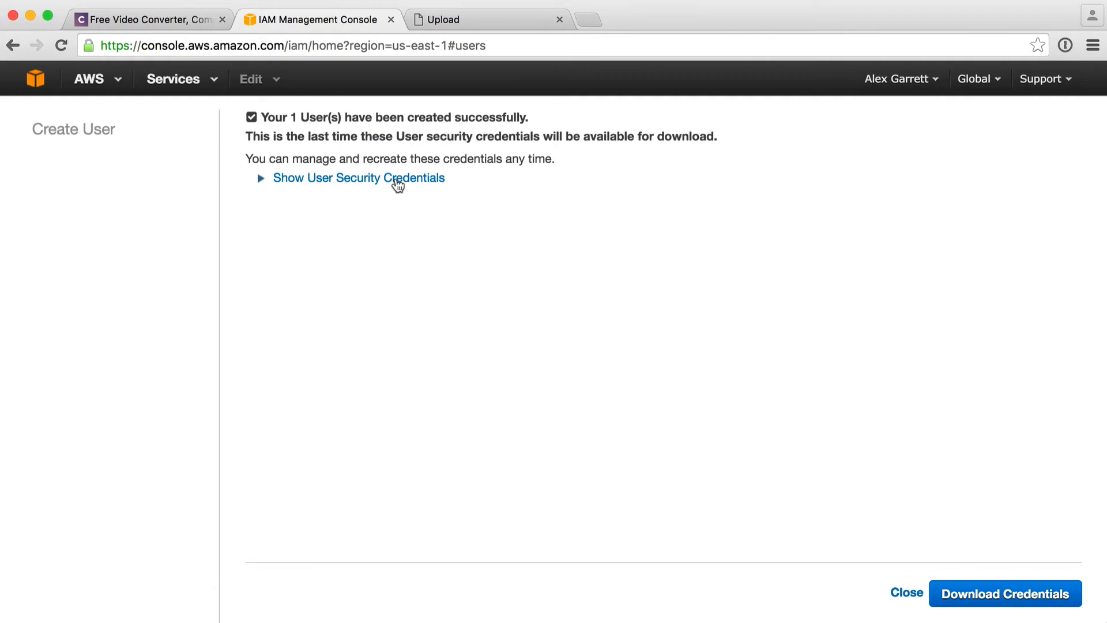
pyautogui.click(359, 177)
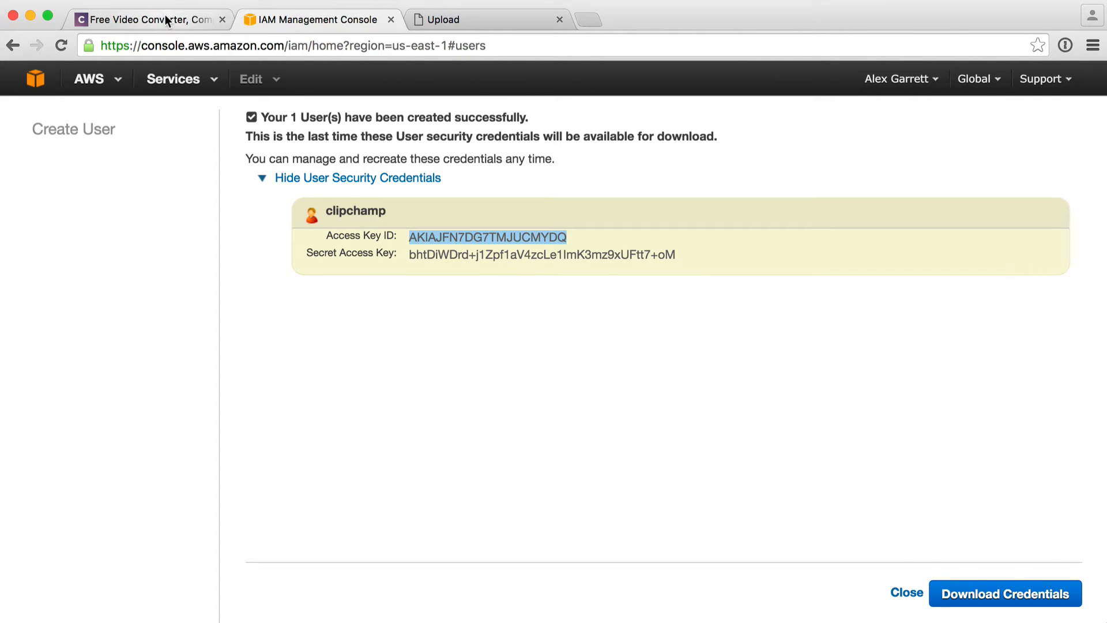
# - Enter the clipchamp access key ID and secret into Clipchamp's AWS S3 fields and apply
pyautogui.click(148, 19)
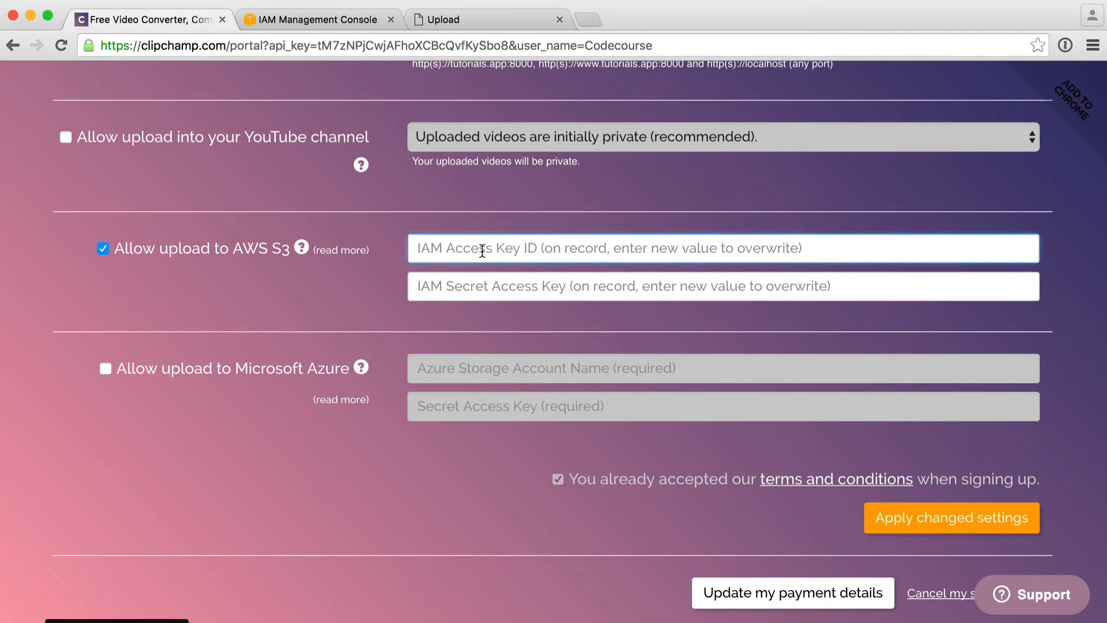
pyautogui.click(317, 19)
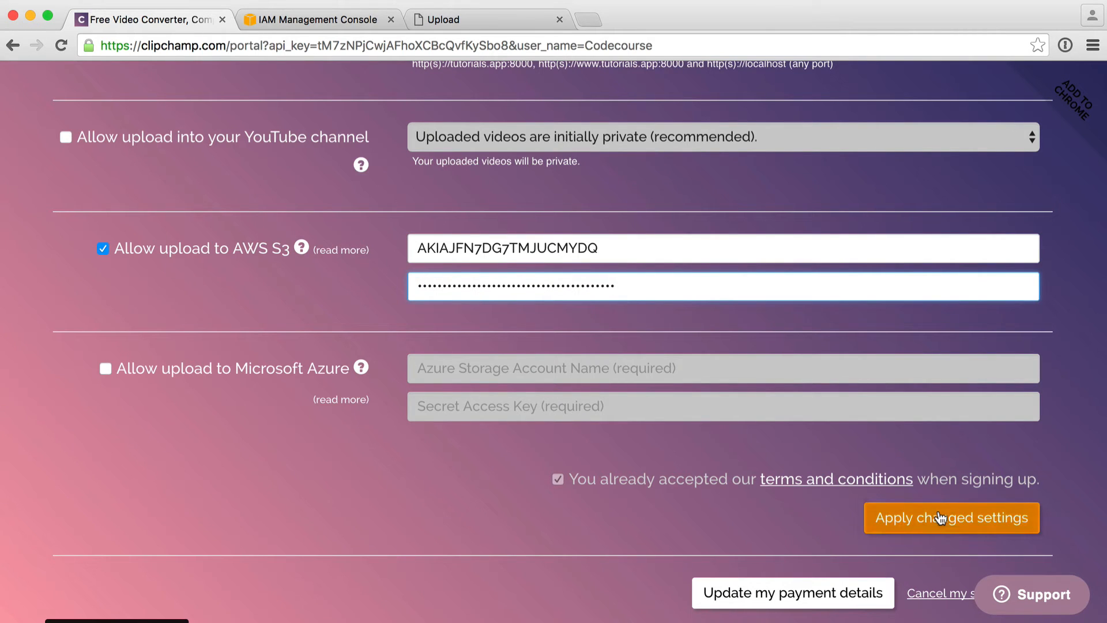
pyautogui.click(950, 518)
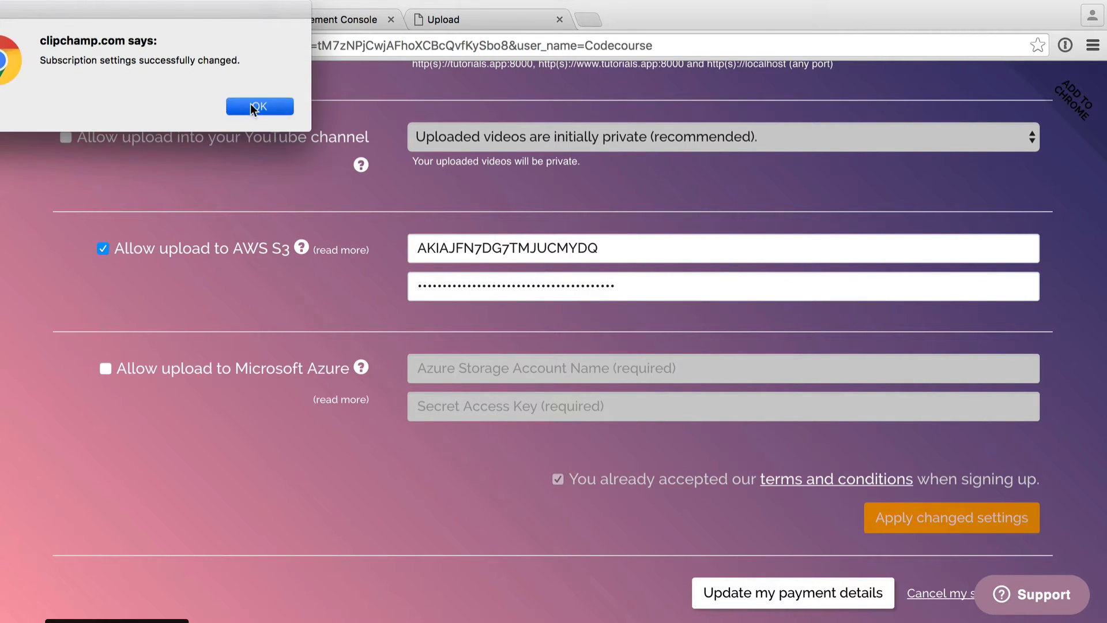
pyautogui.click(259, 106)
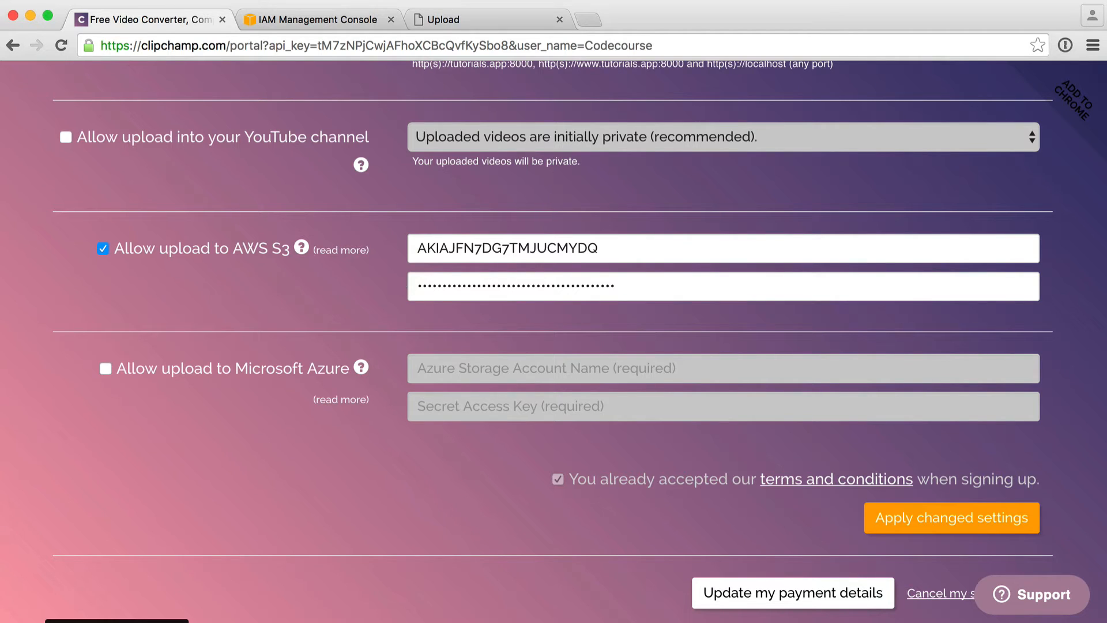
# - Leave the credentials page without downloading them and open the clipchamp user's details
pyautogui.click(316, 19)
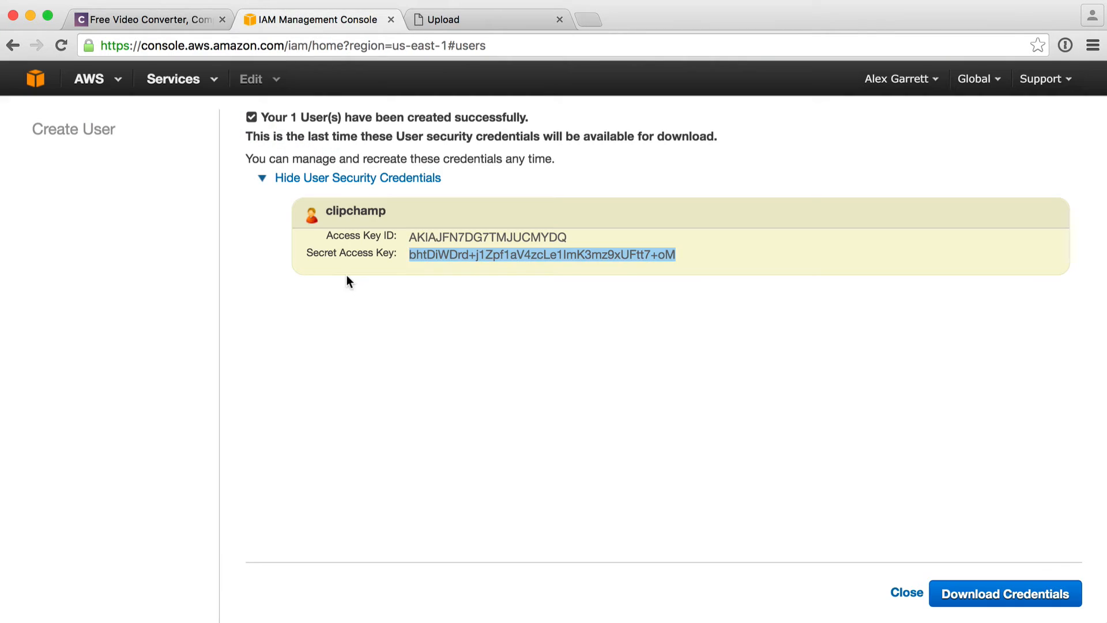
pyautogui.click(906, 592)
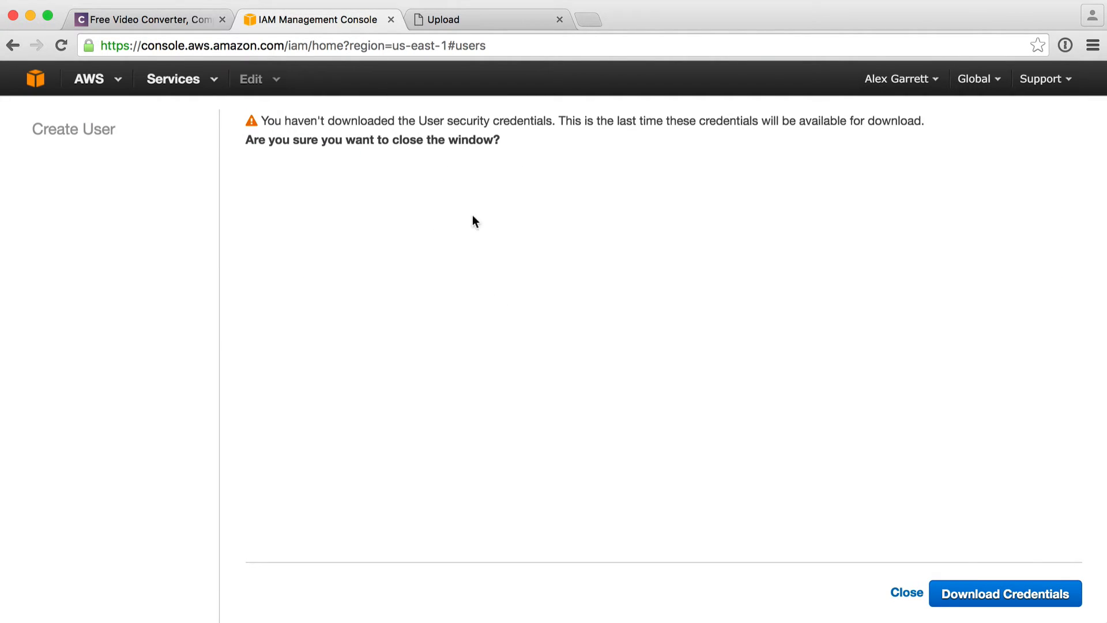
pyautogui.click(906, 592)
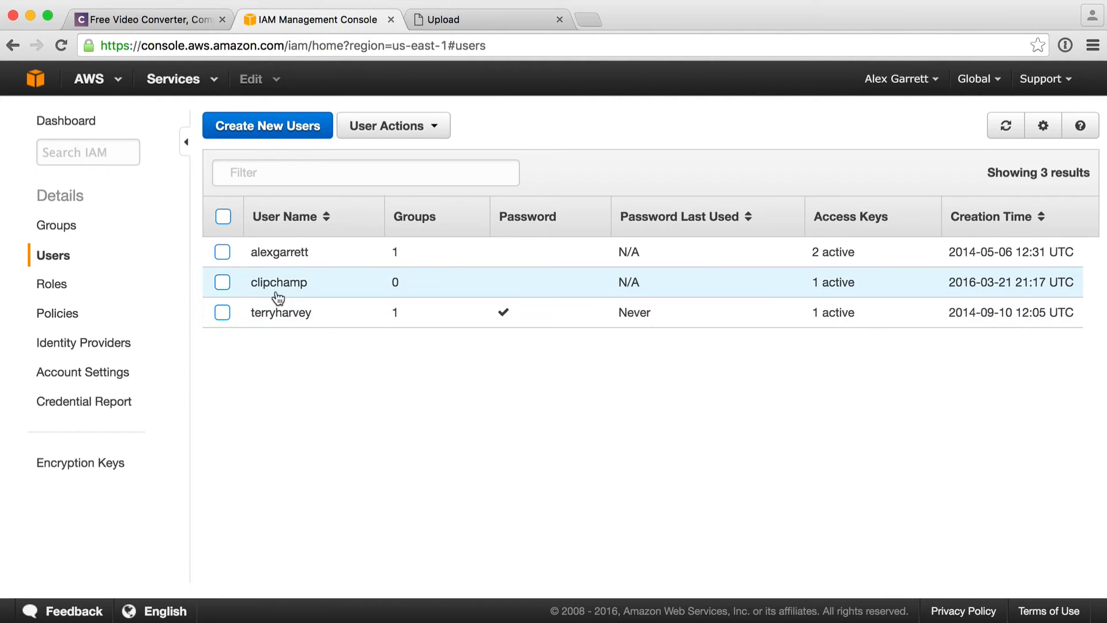
pyautogui.click(279, 282)
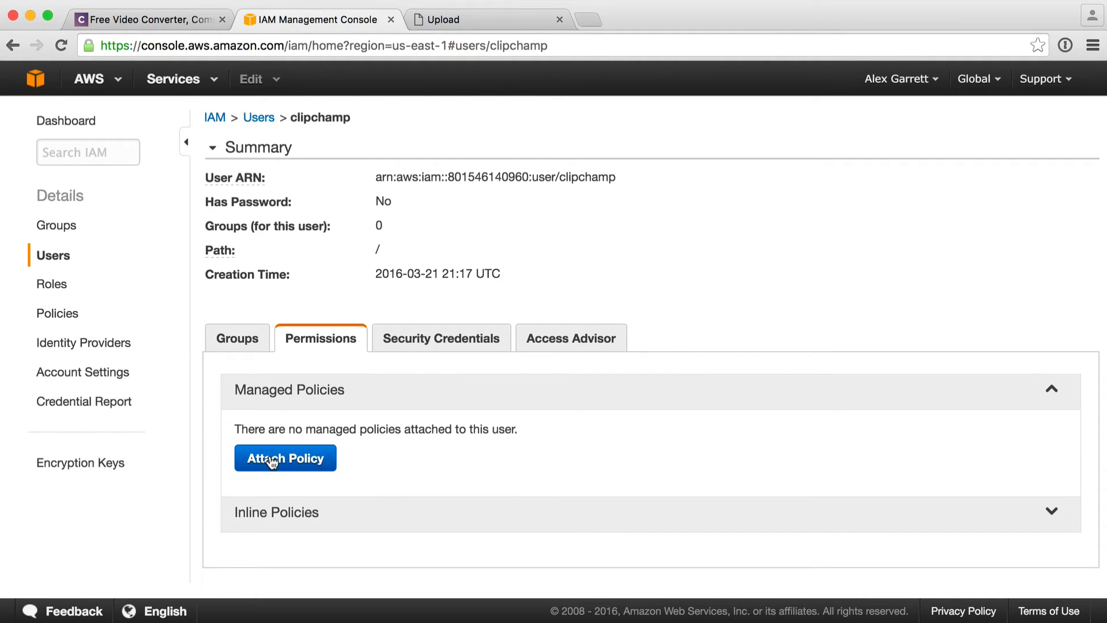
# - Attach the AmazonS3FullAccess policy to clipchamp, filtering the policy list for 's3'
pyautogui.click(285, 457)
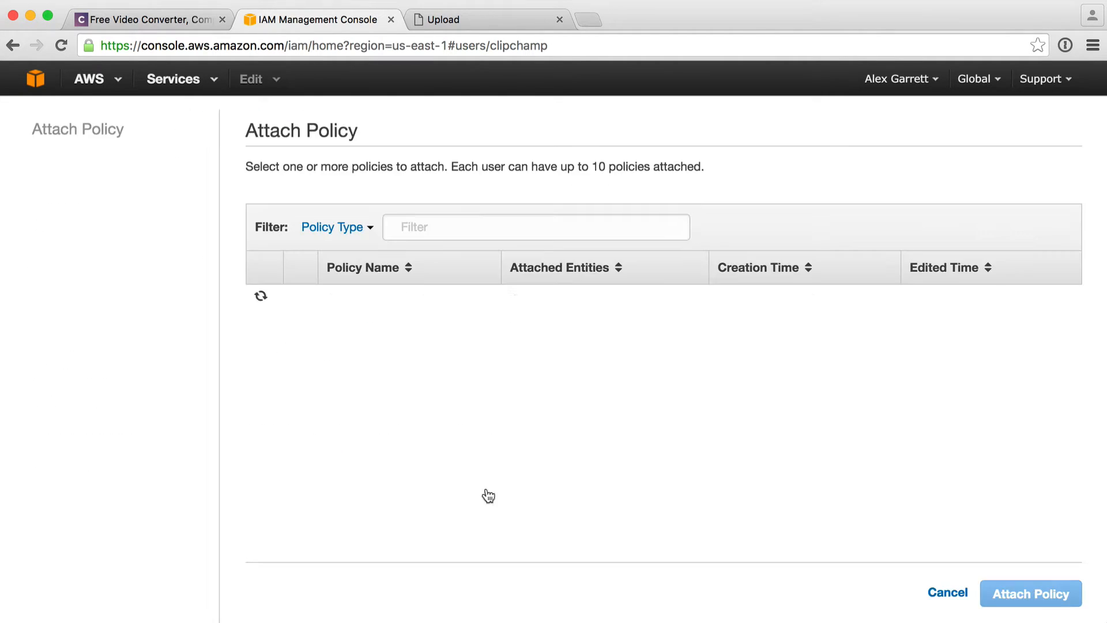
pyautogui.write('s3')
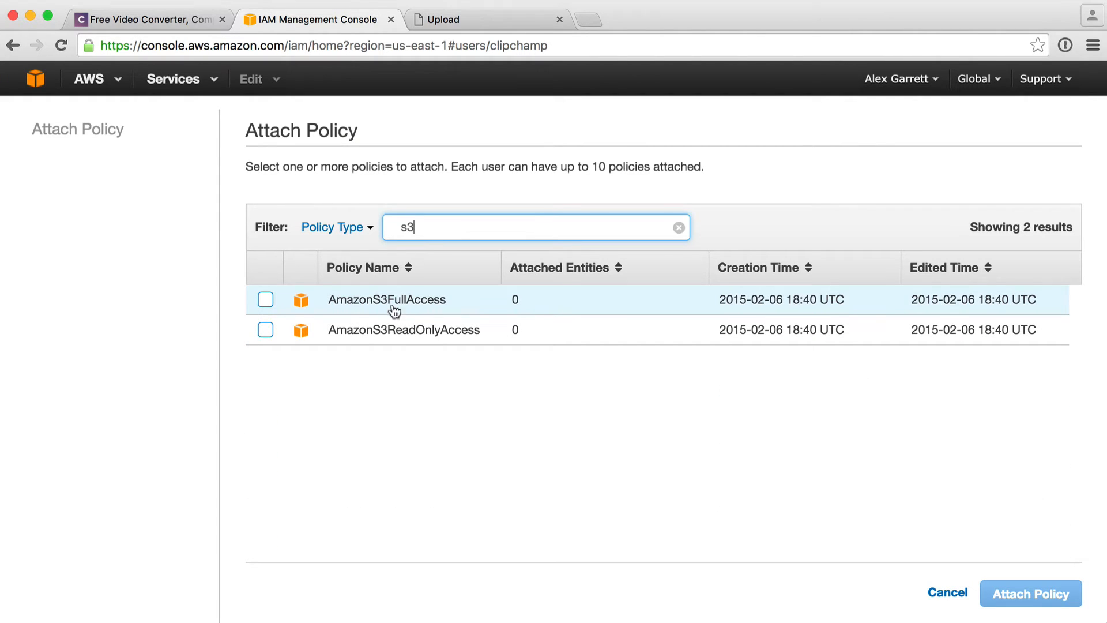
pyautogui.click(265, 300)
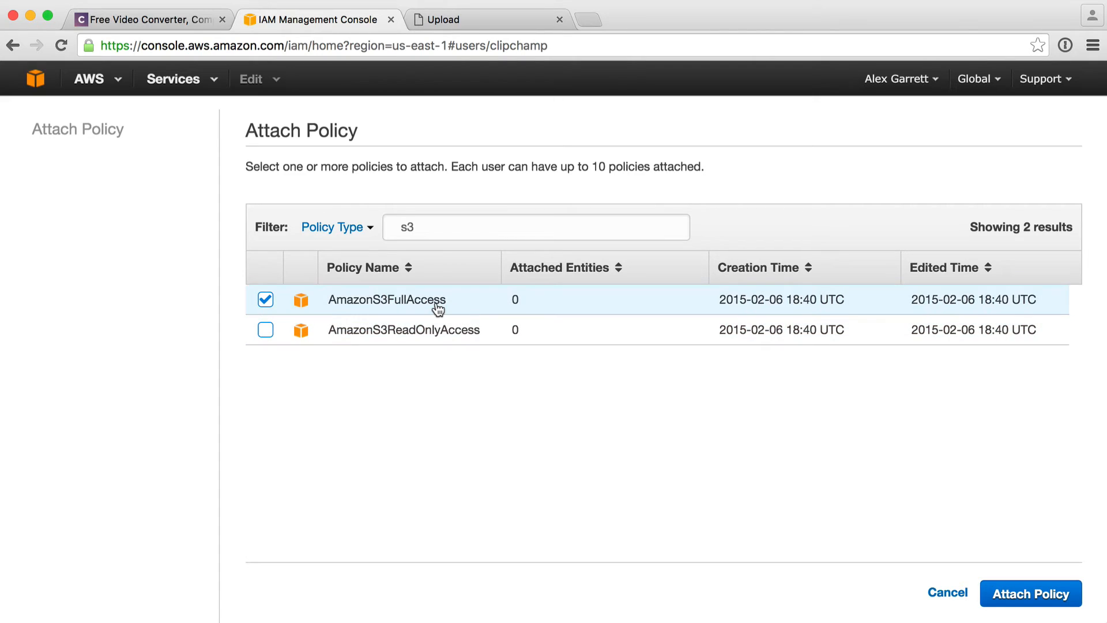
pyautogui.moveTo(654, 315)
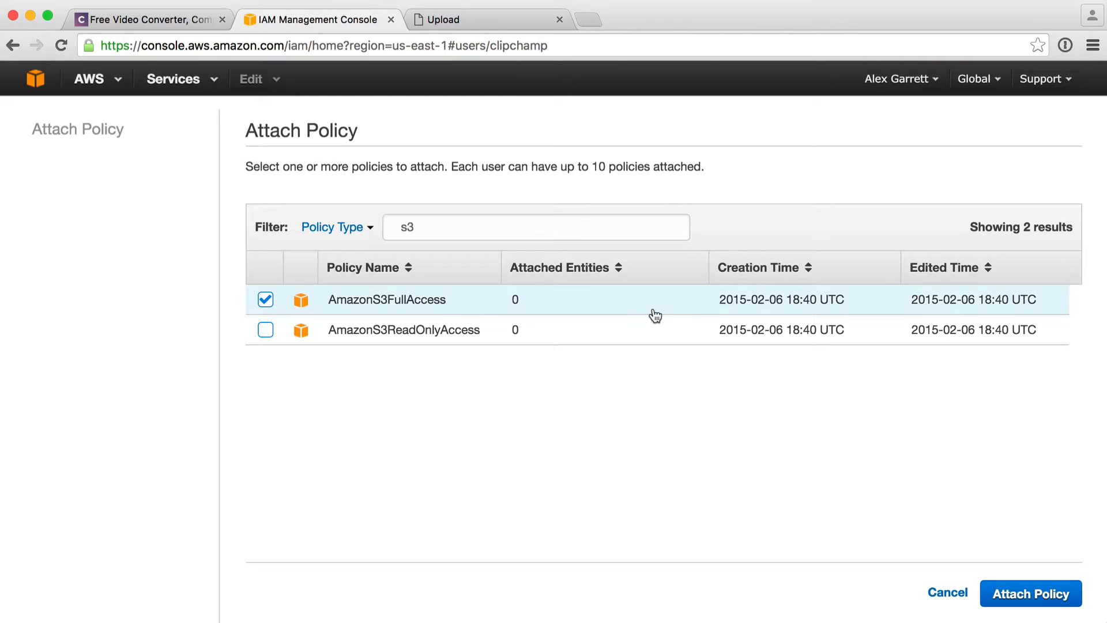
pyautogui.moveTo(553, 376)
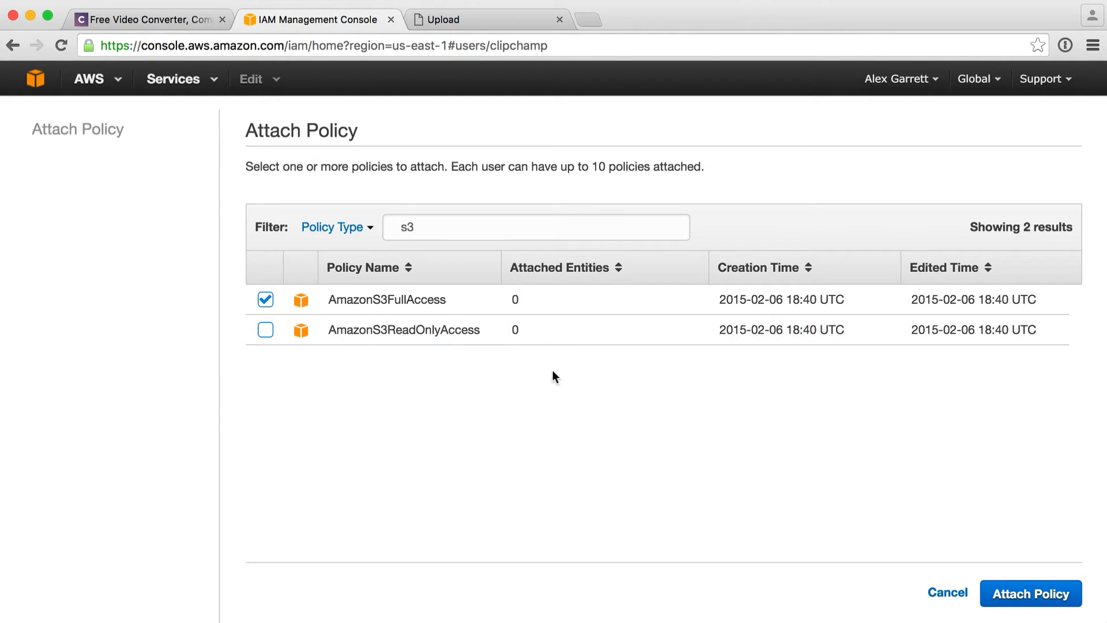
pyautogui.moveTo(629, 425)
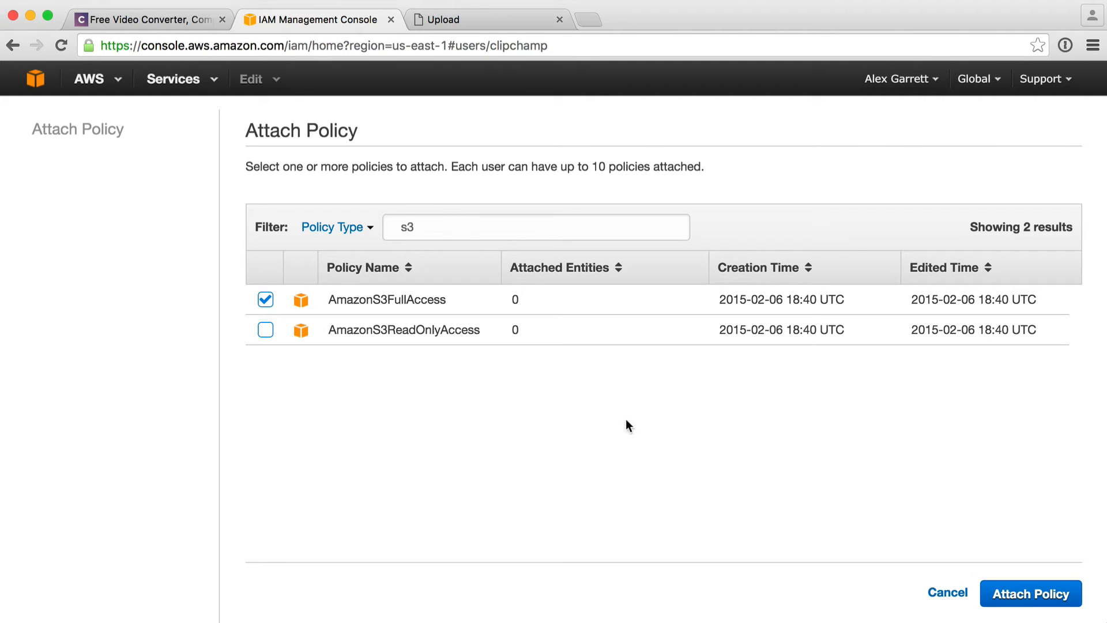
pyautogui.click(1029, 593)
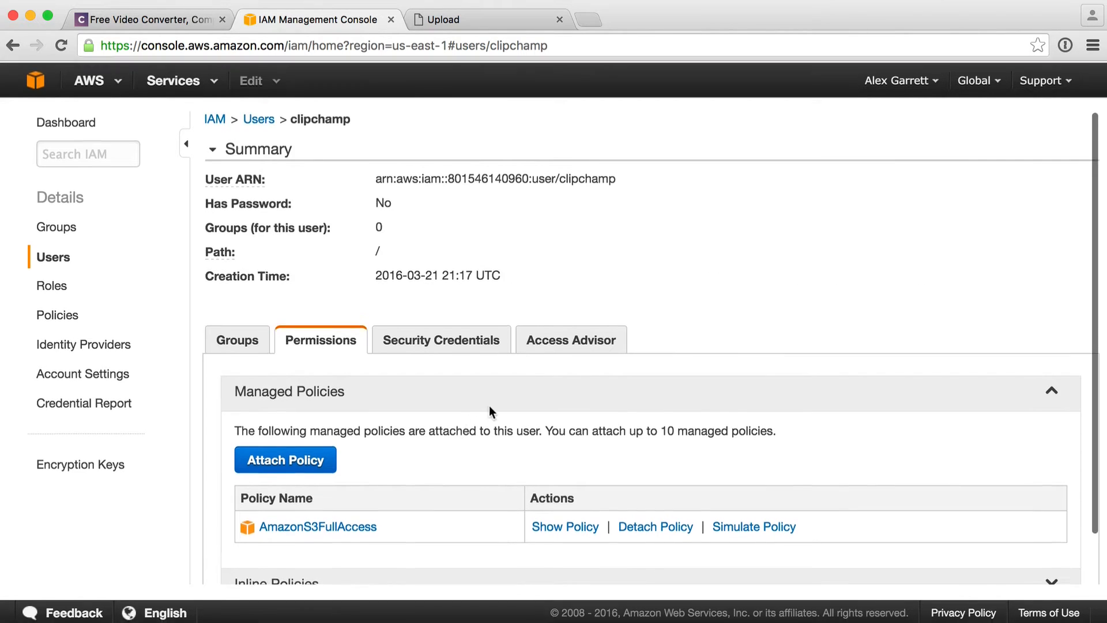
# - Go to S3 and create the bucket videoupload.codecourse.com in a chosen region
pyautogui.click(173, 80)
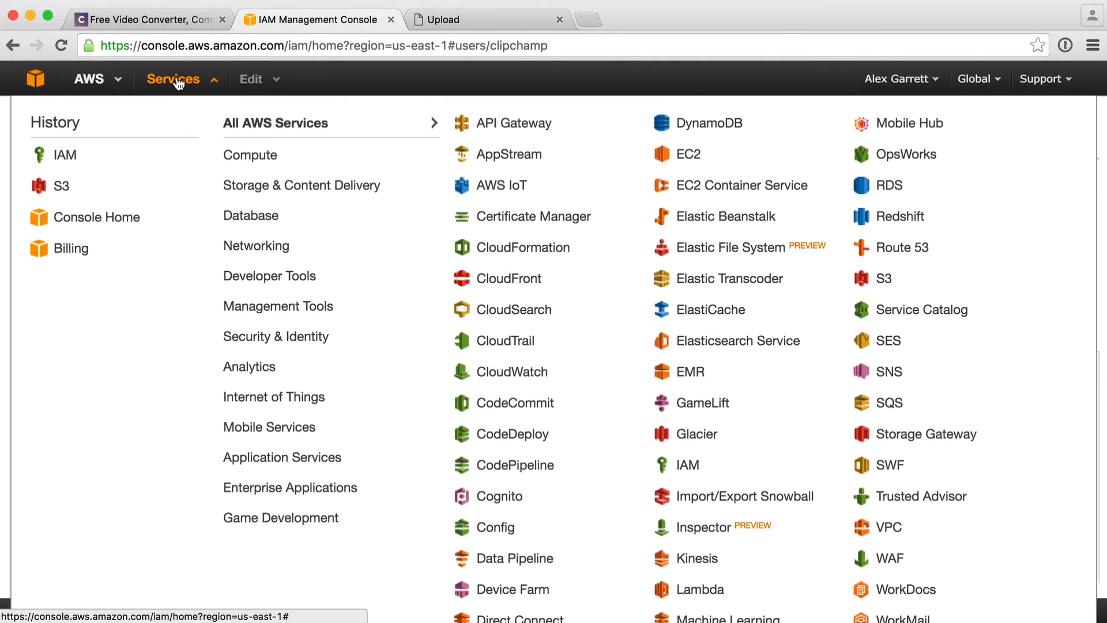
pyautogui.click(880, 277)
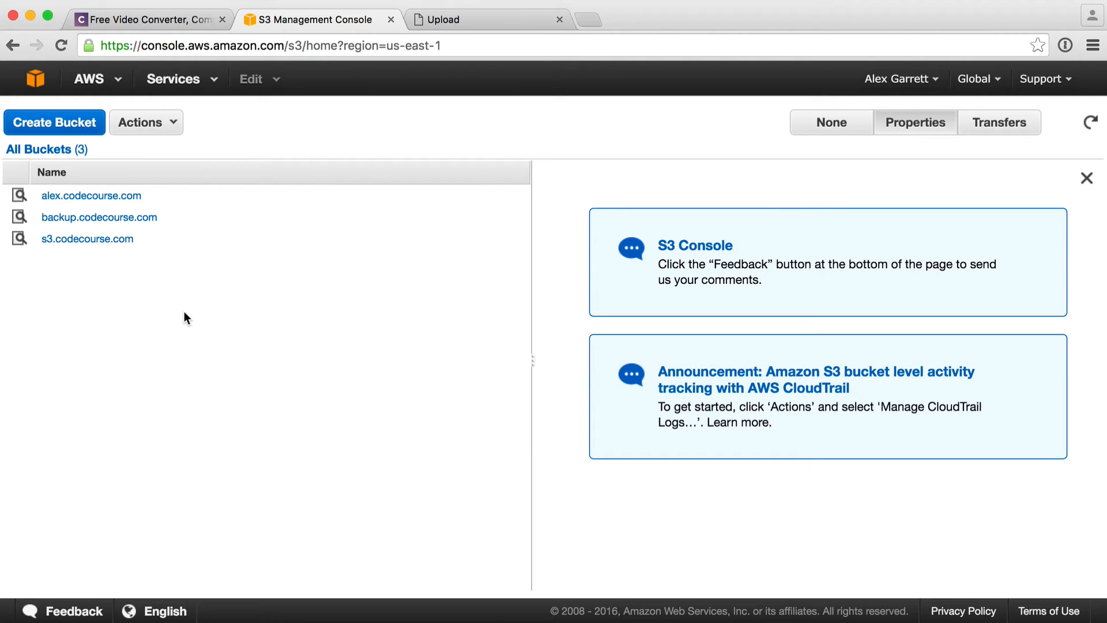
pyautogui.moveTo(75, 123)
pyautogui.write('videoupload.codecourse.com')
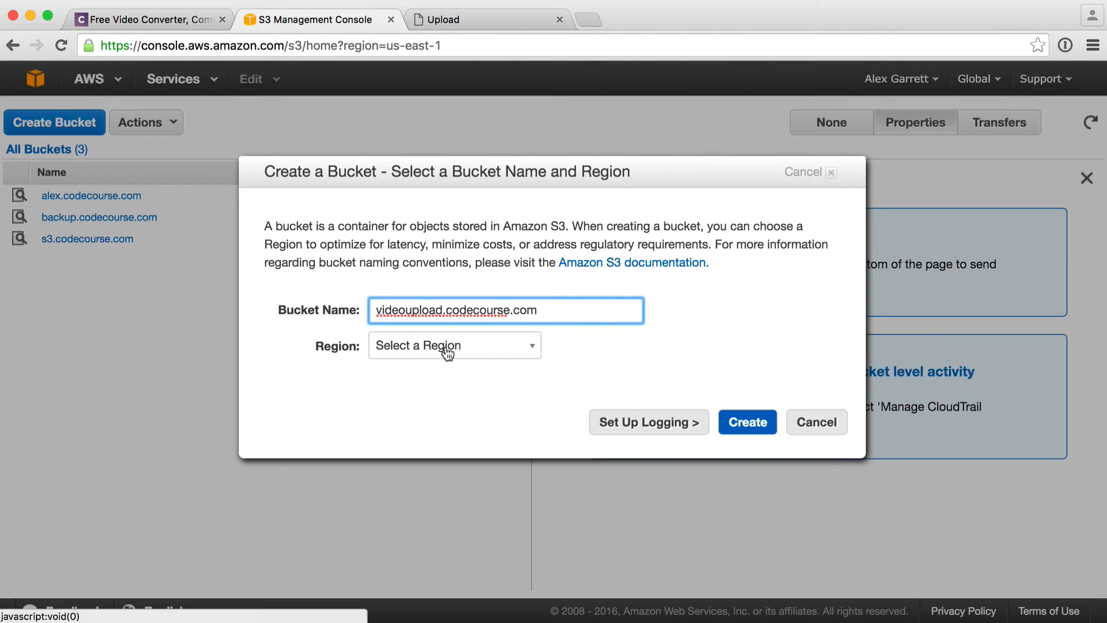
pyautogui.click(748, 421)
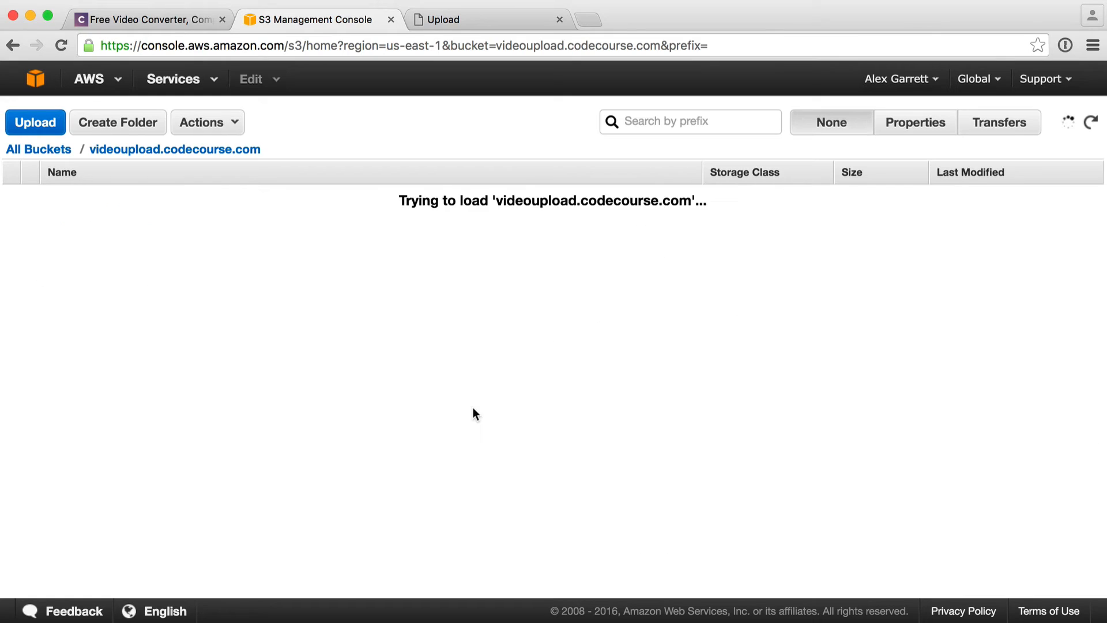
# - Show the videoupload.codecourse.com bucket's Properties and expand its Permissions section
pyautogui.click(915, 122)
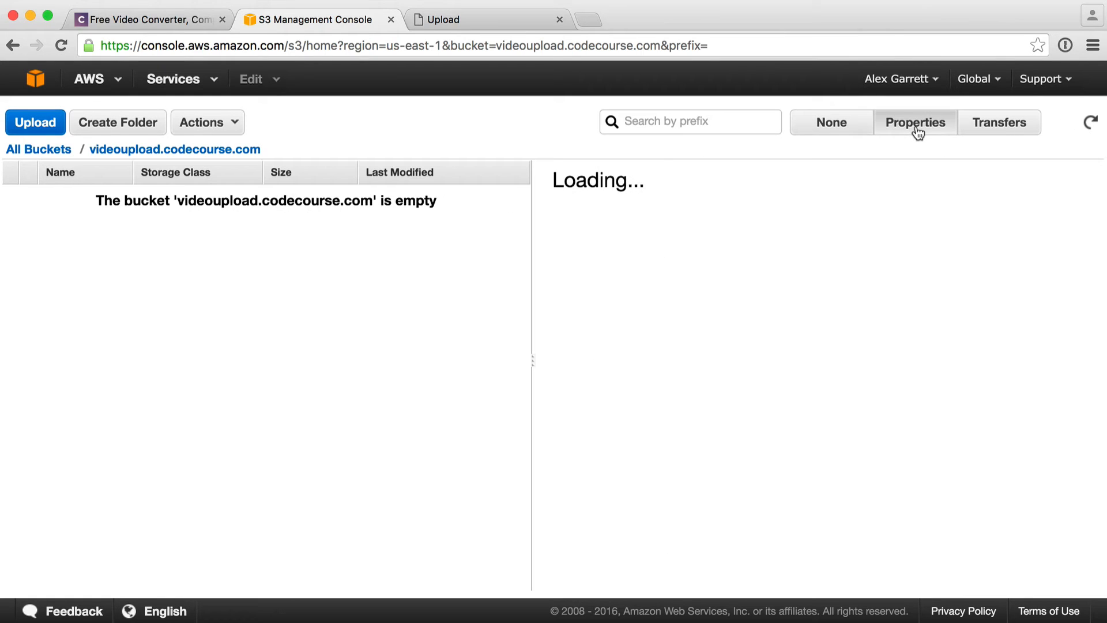
pyautogui.click(915, 122)
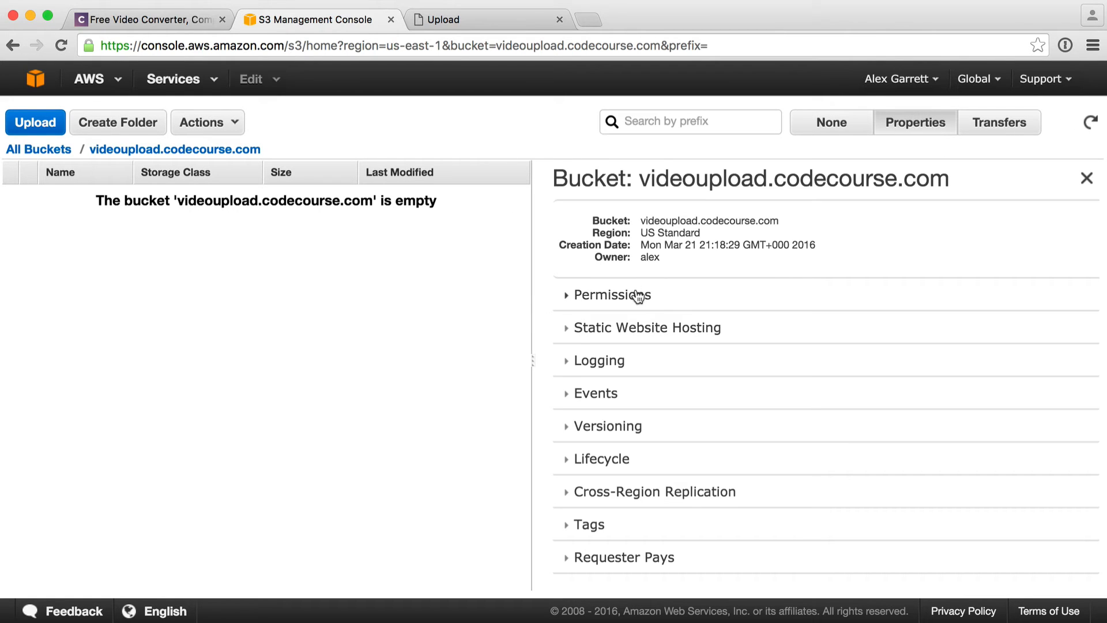
pyautogui.click(612, 294)
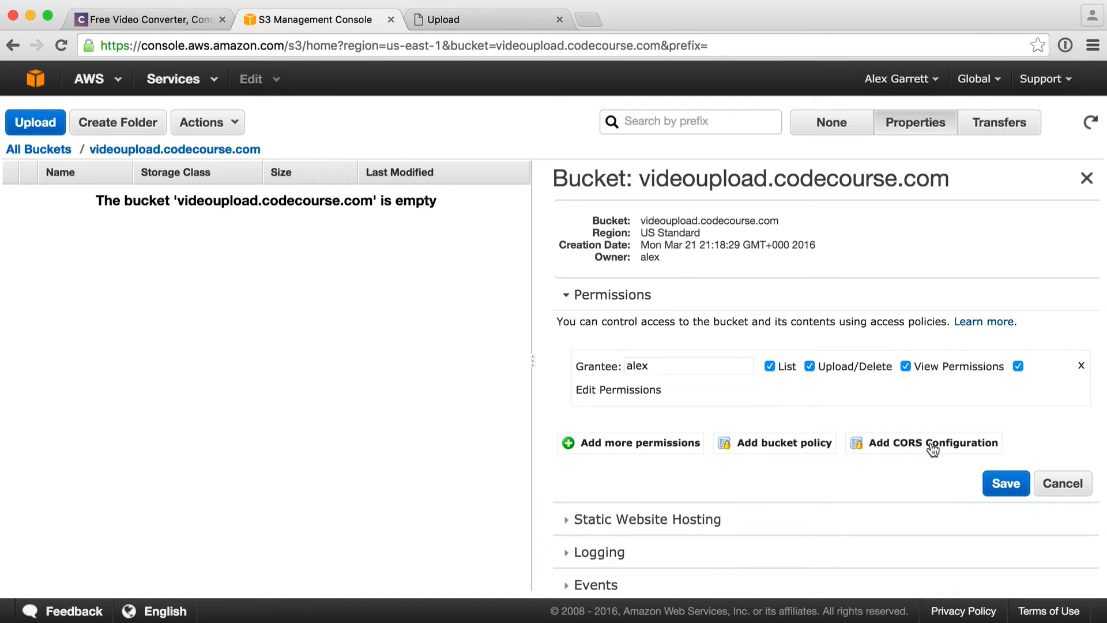
pyautogui.moveTo(786, 452)
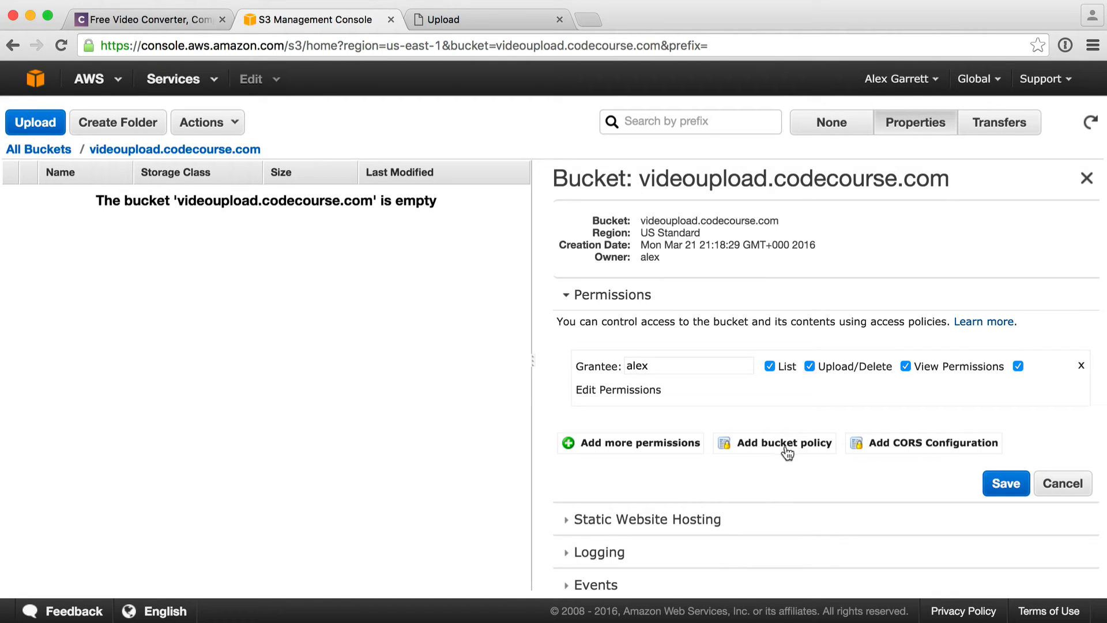
pyautogui.moveTo(788, 447)
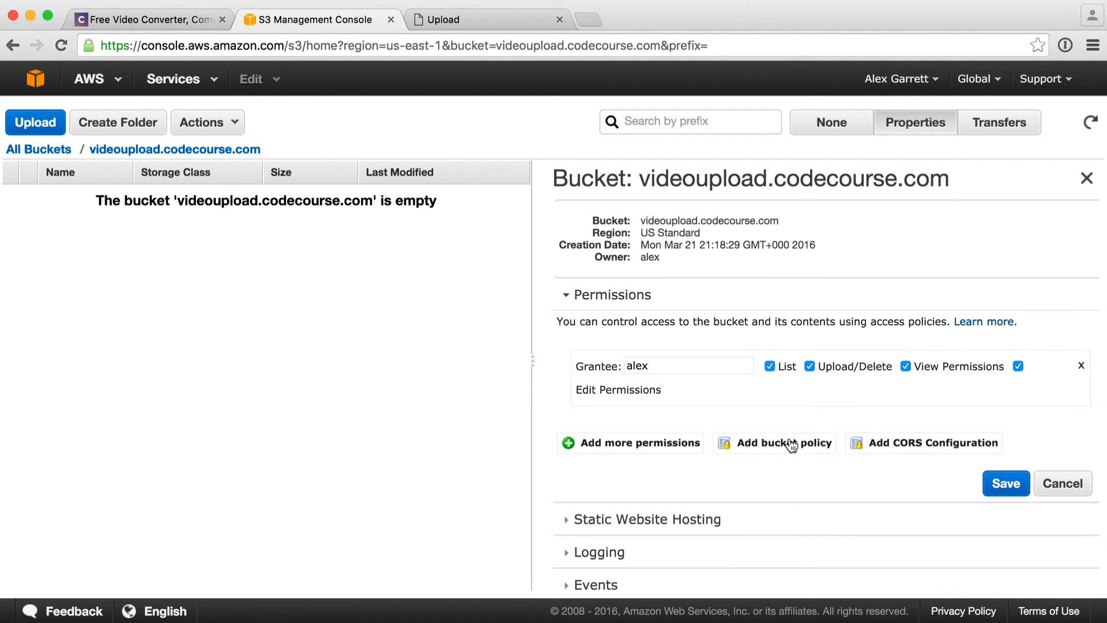
pyautogui.click(932, 443)
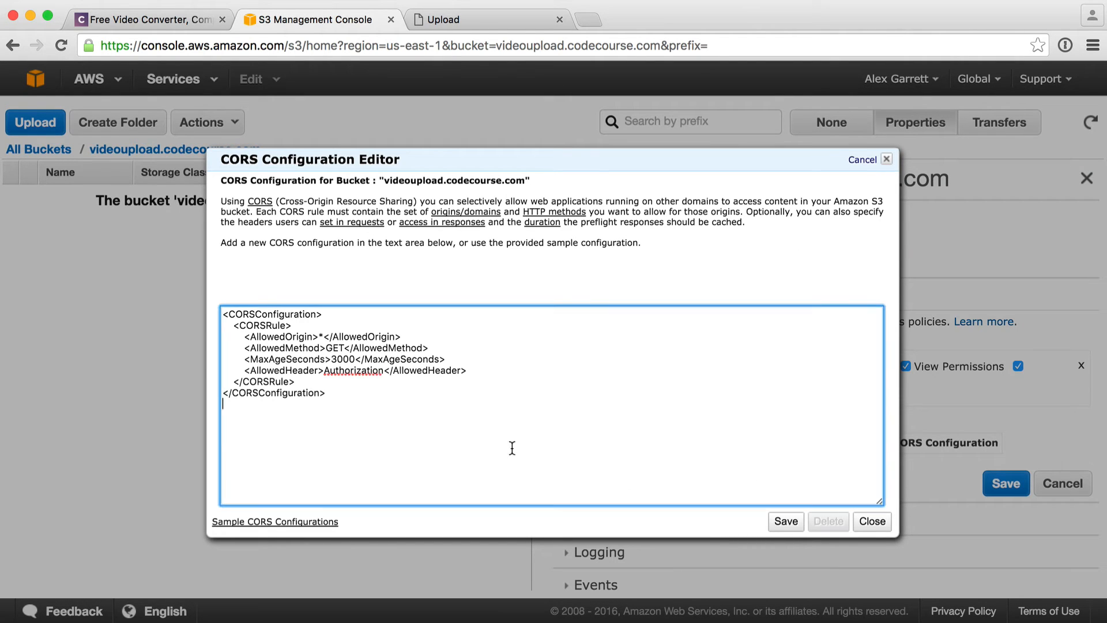
pyautogui.moveTo(375, 471)
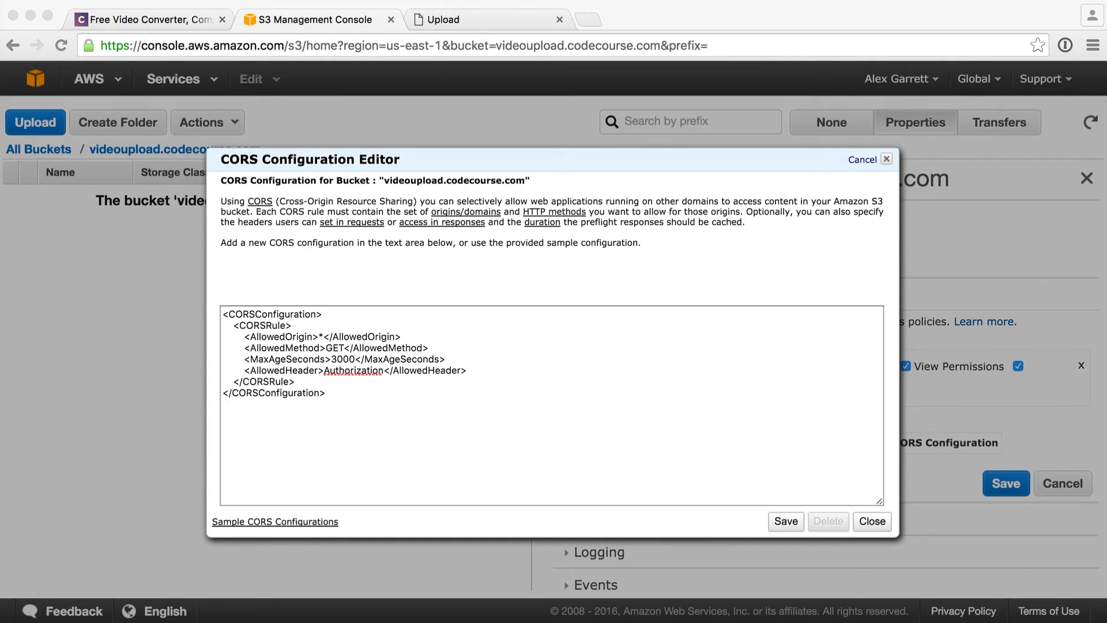
pyautogui.click(383, 406)
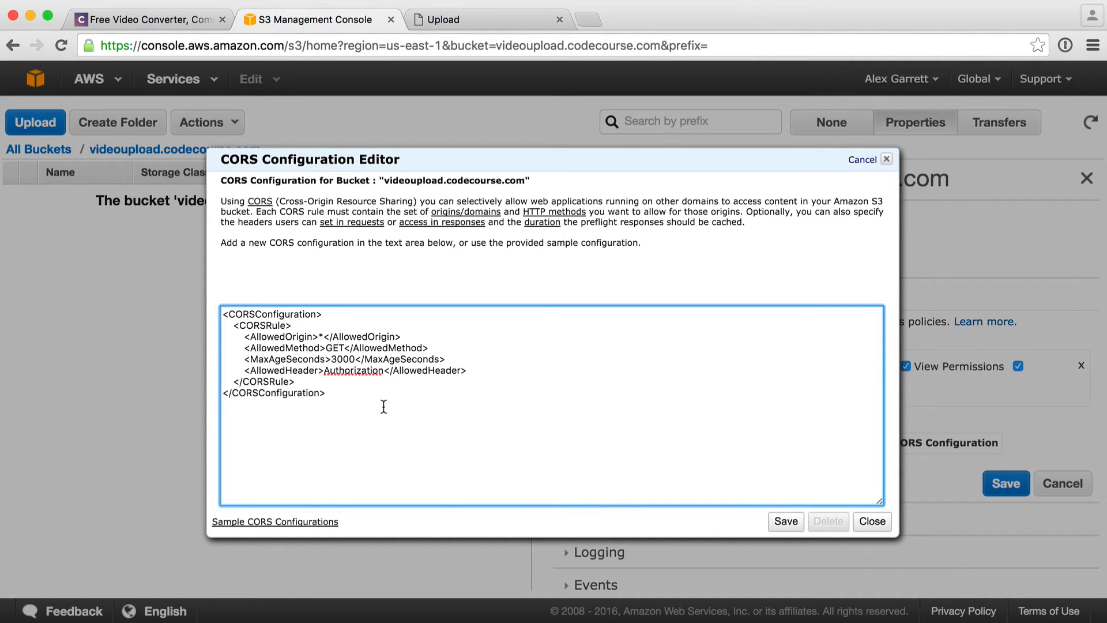
pyautogui.write('<CORSConfiguration>')
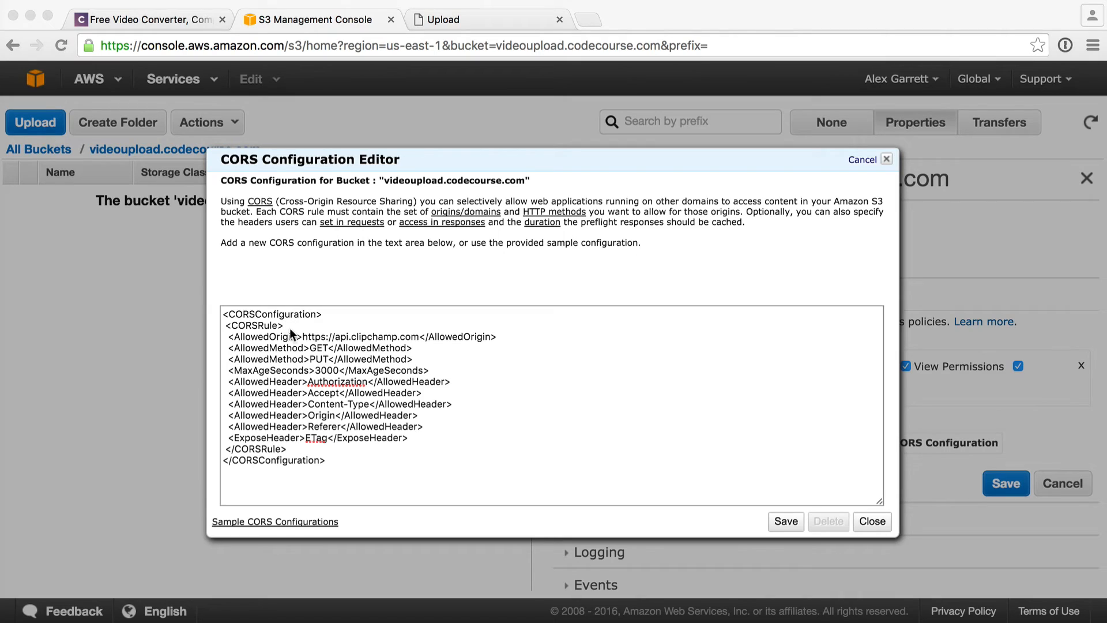
pyautogui.click(540, 334)
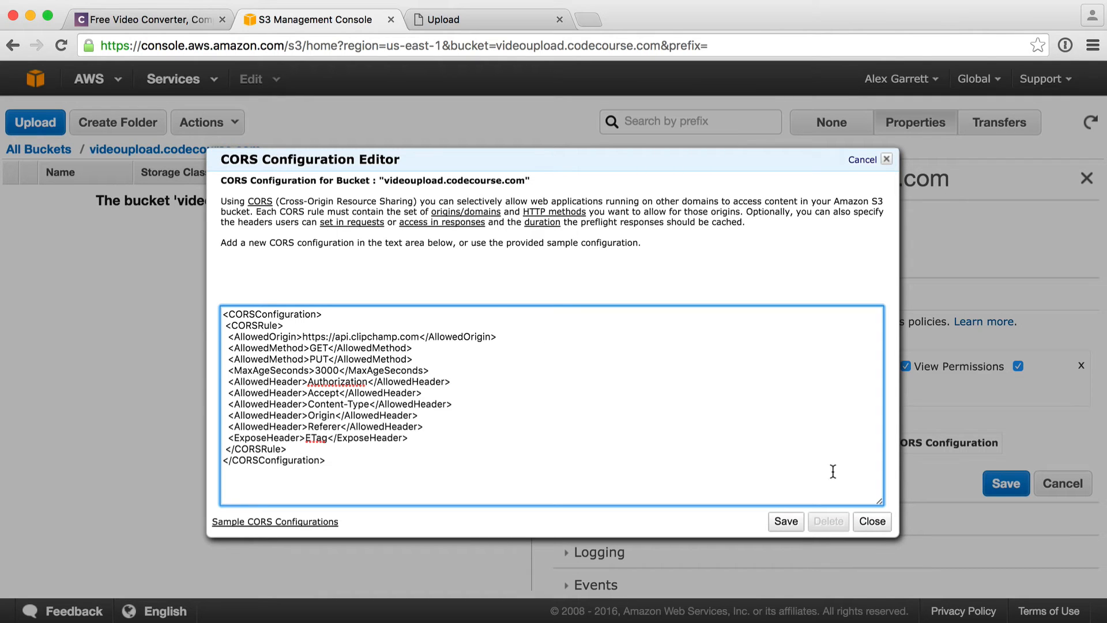
pyautogui.moveTo(694, 436)
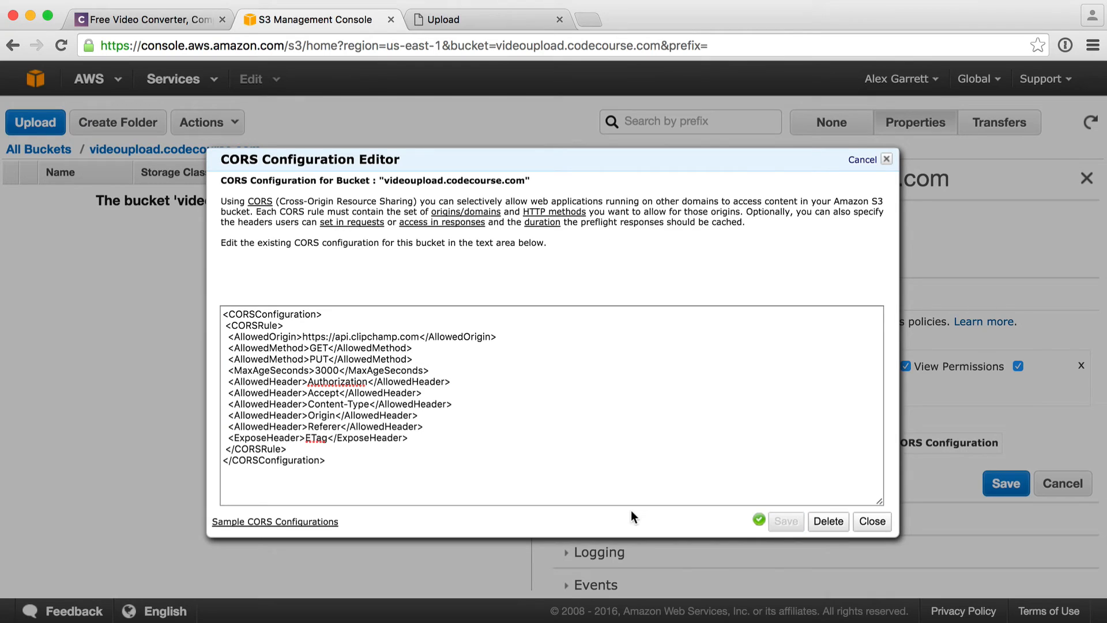
pyautogui.click(871, 521)
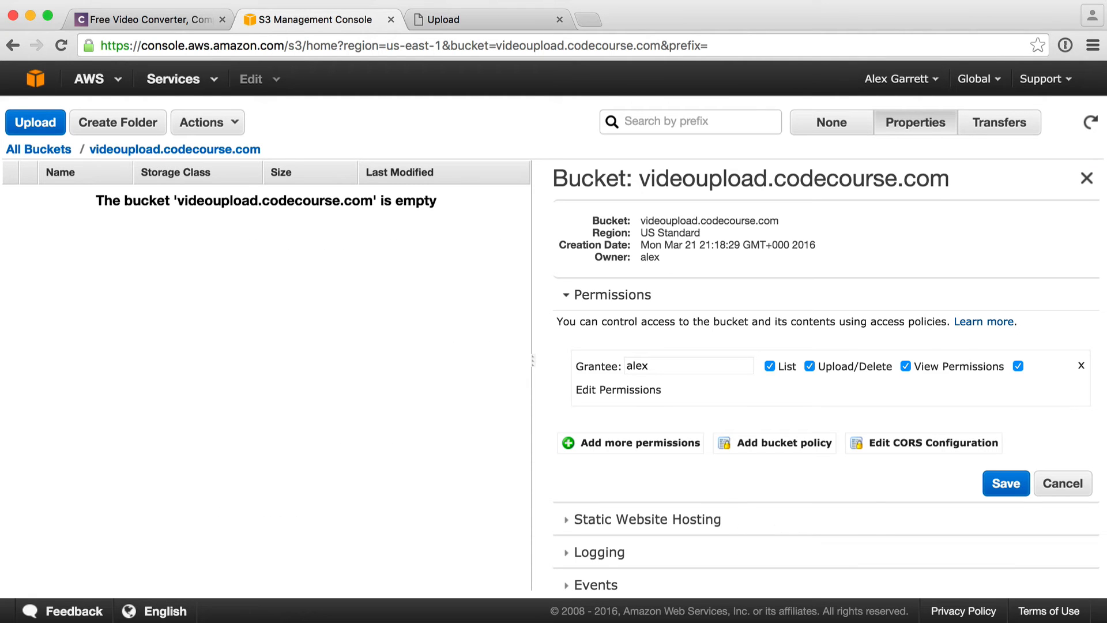
# - Create a 'videos' folder in the bucket and make it public
pyautogui.click(117, 122)
pyautogui.write('videos')
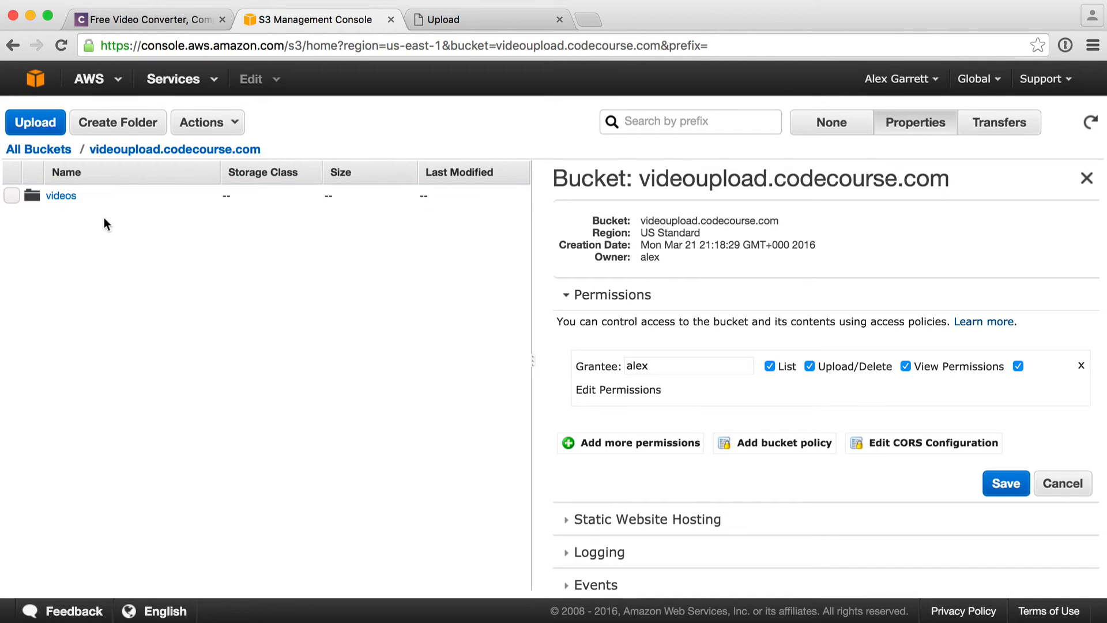
pyautogui.moveTo(79, 483)
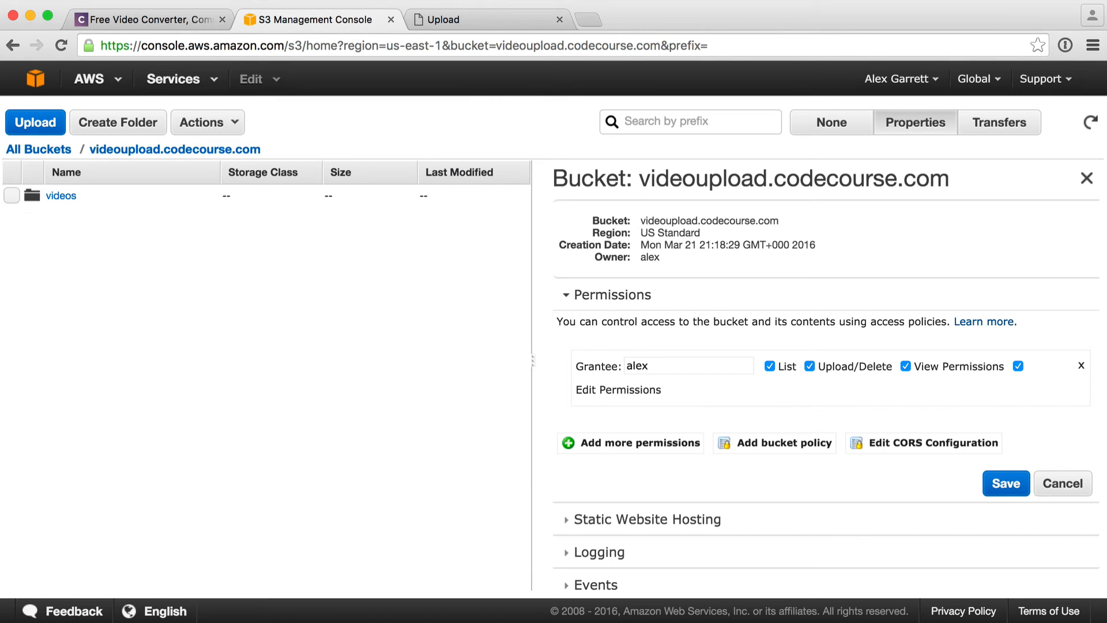
pyautogui.rightClick(60, 195)
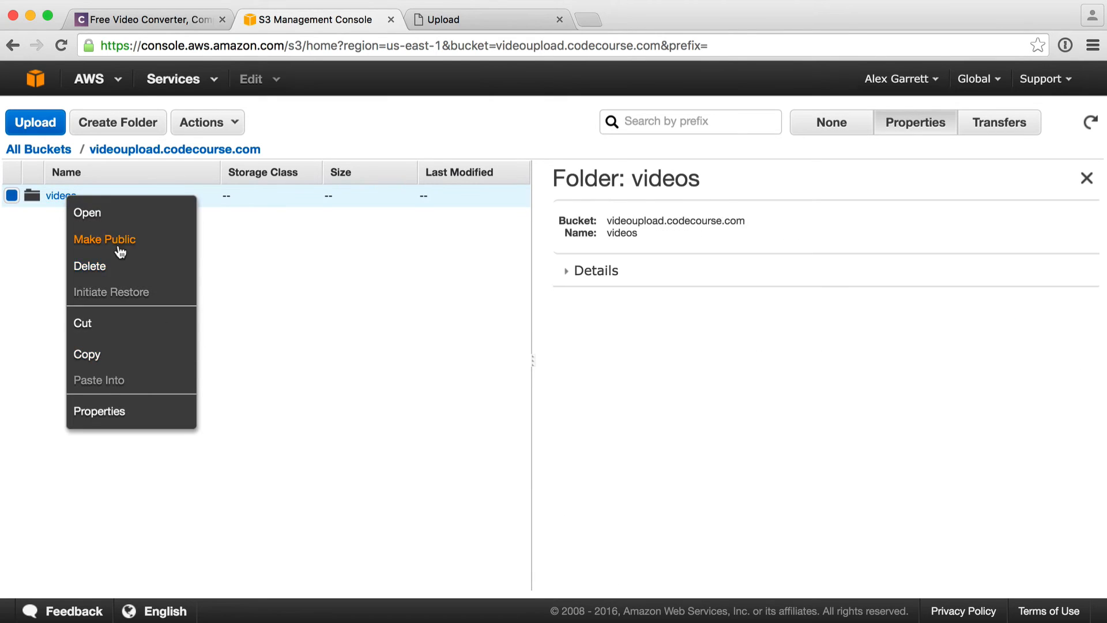
pyautogui.click(103, 239)
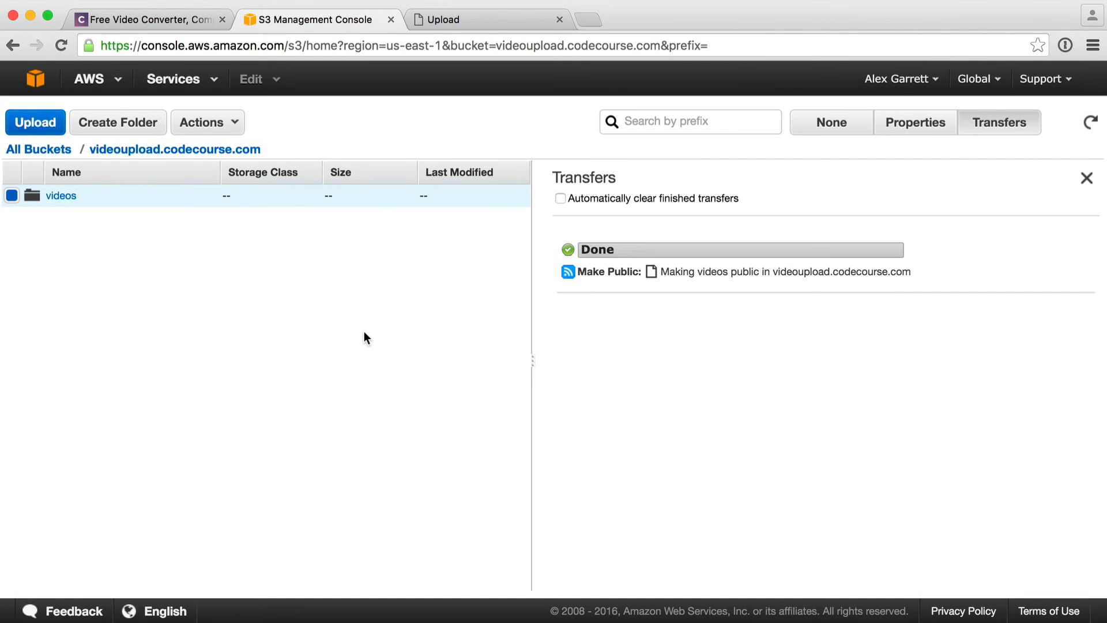
pyautogui.moveTo(149, 173)
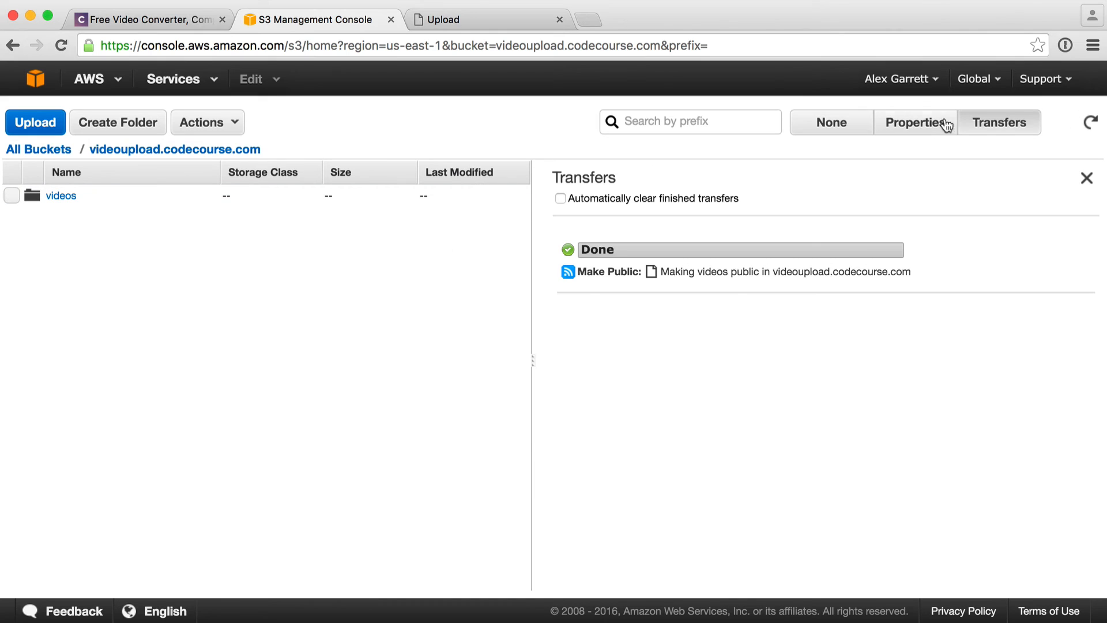
# - Open the bucket policy editor from Properties and launch the AWS Policy Generator
pyautogui.click(915, 122)
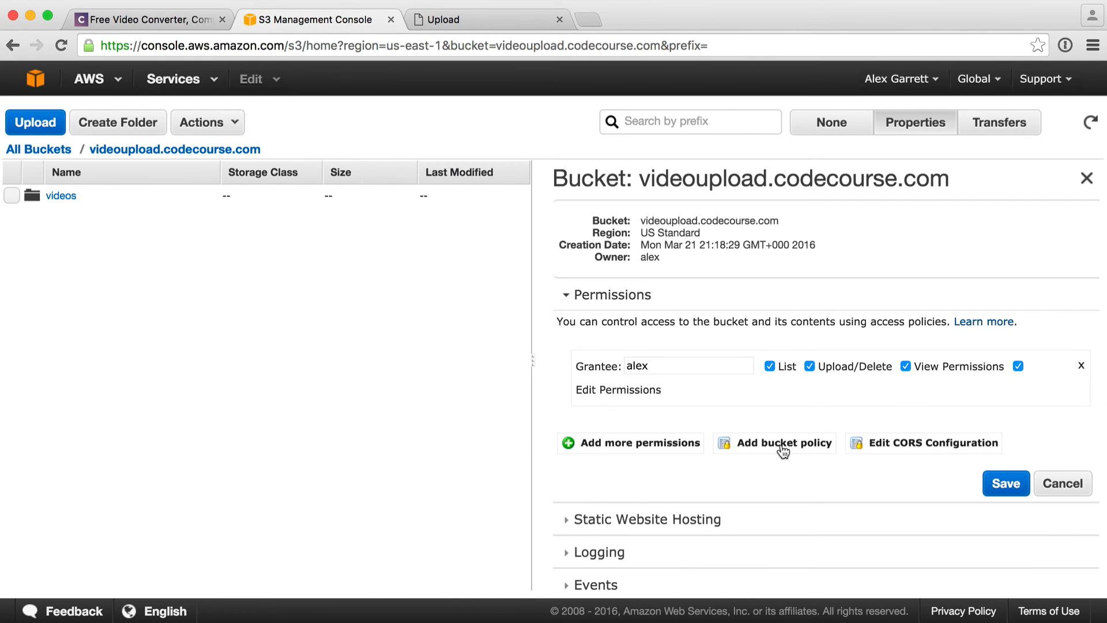
pyautogui.click(784, 443)
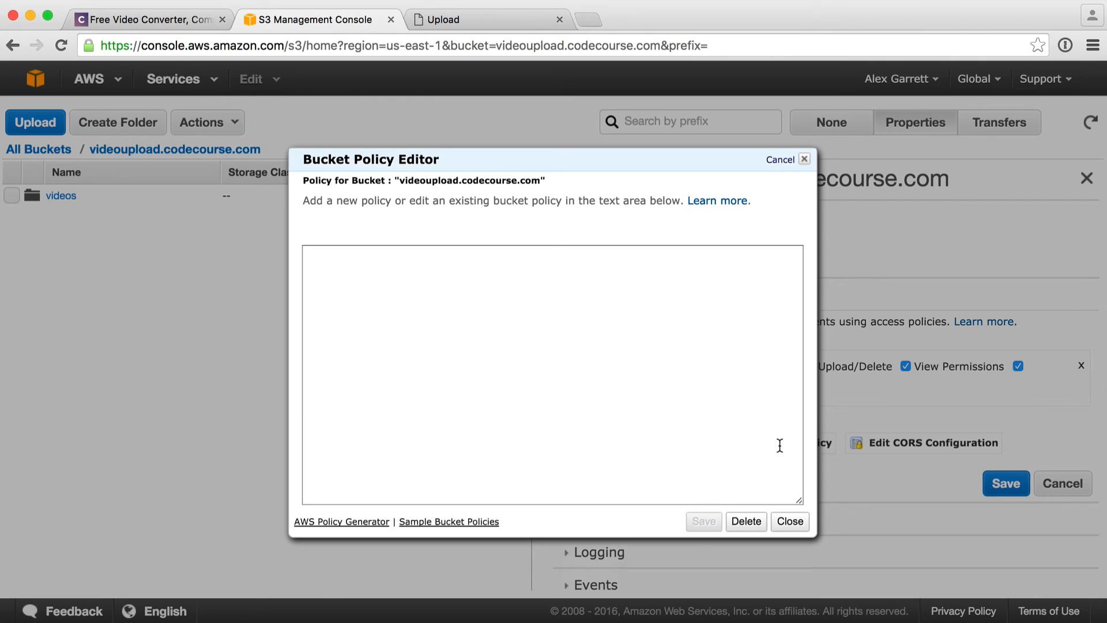
pyautogui.moveTo(434, 477)
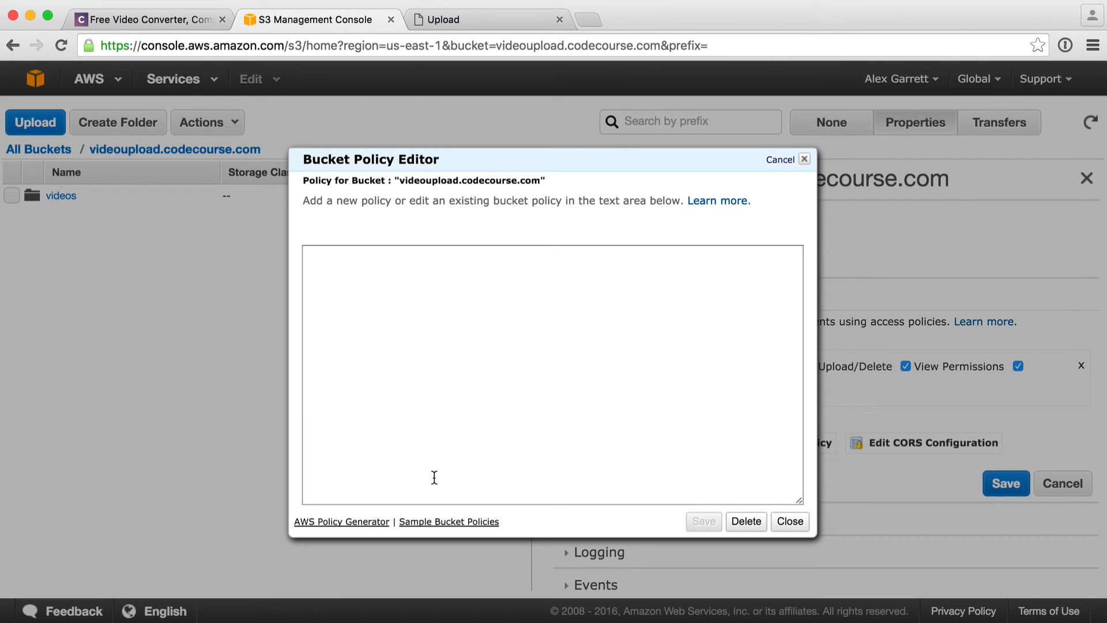
pyautogui.moveTo(341, 521)
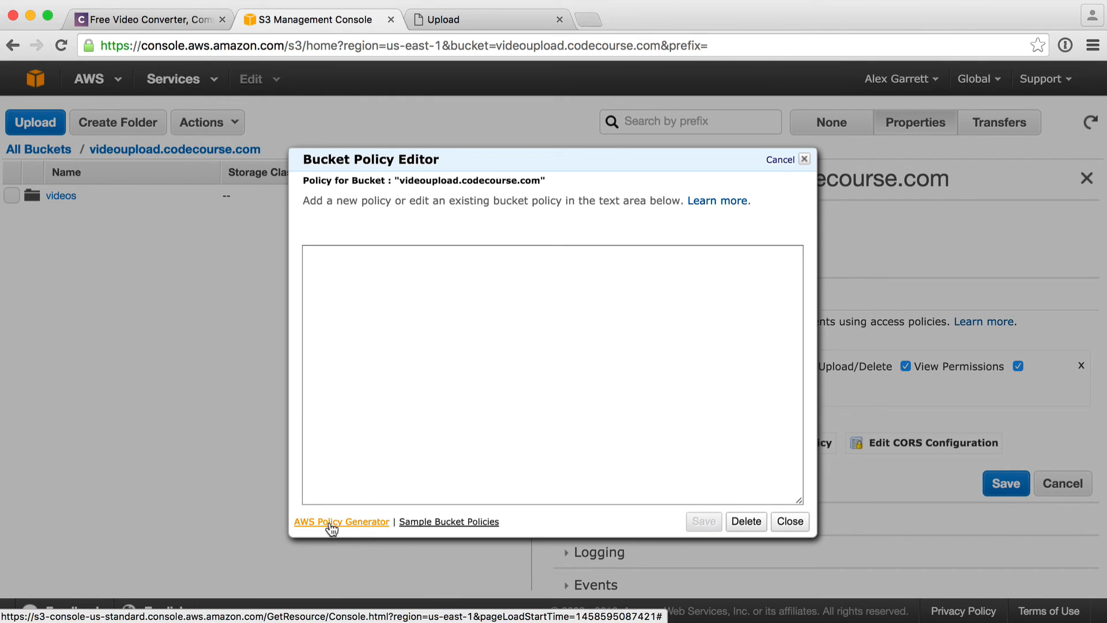
pyautogui.click(341, 522)
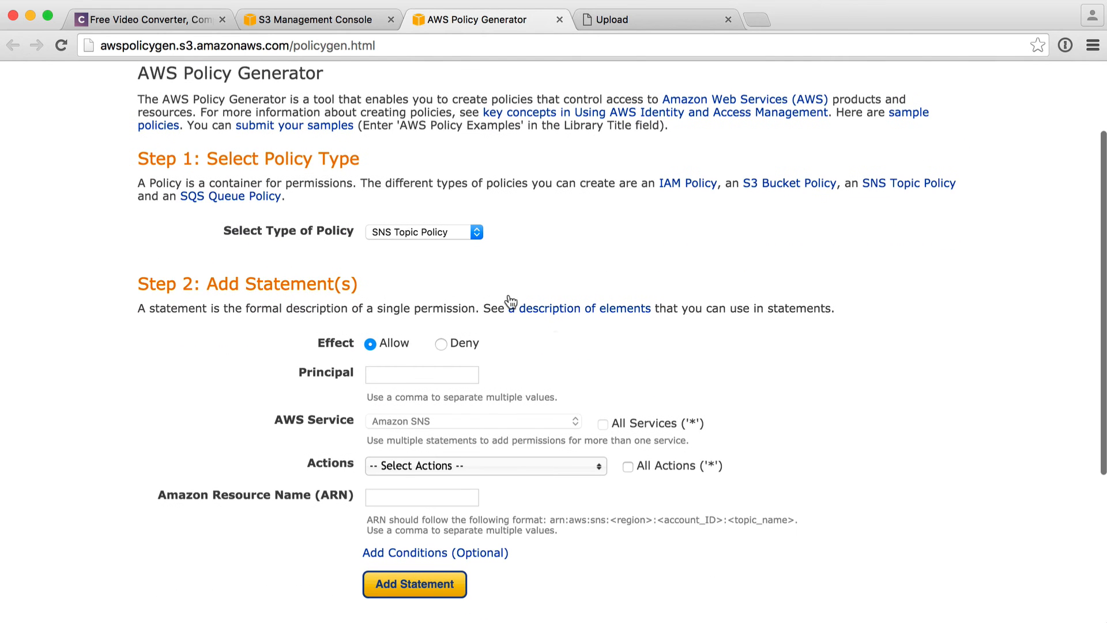
# - Start an S3 Bucket Policy statement with principal * allowing the GetObject action
pyautogui.click(424, 232)
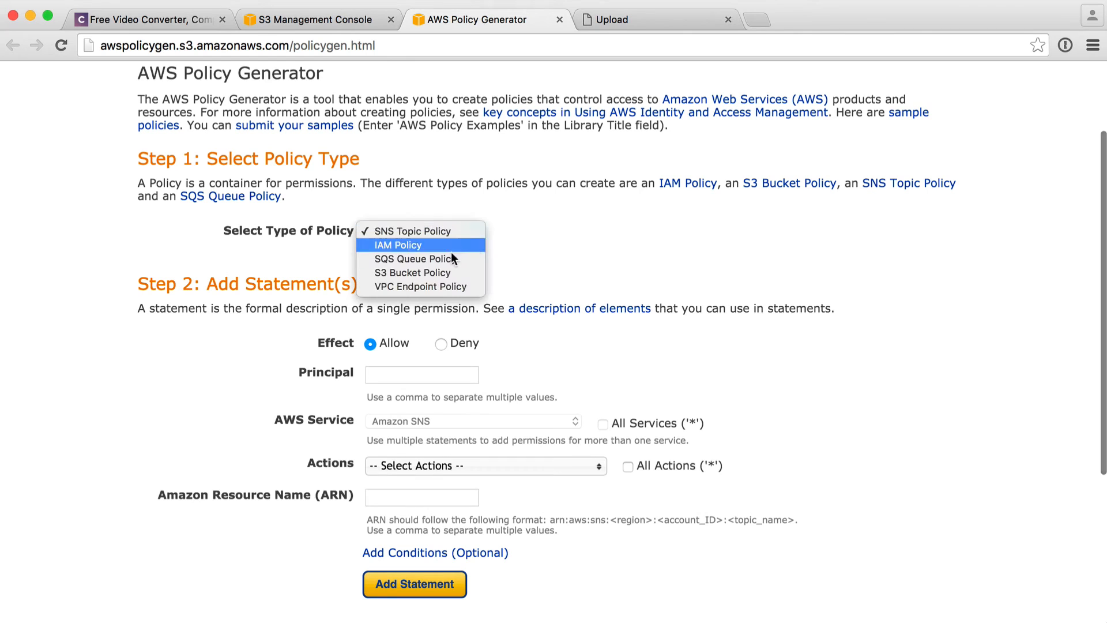
pyautogui.click(413, 272)
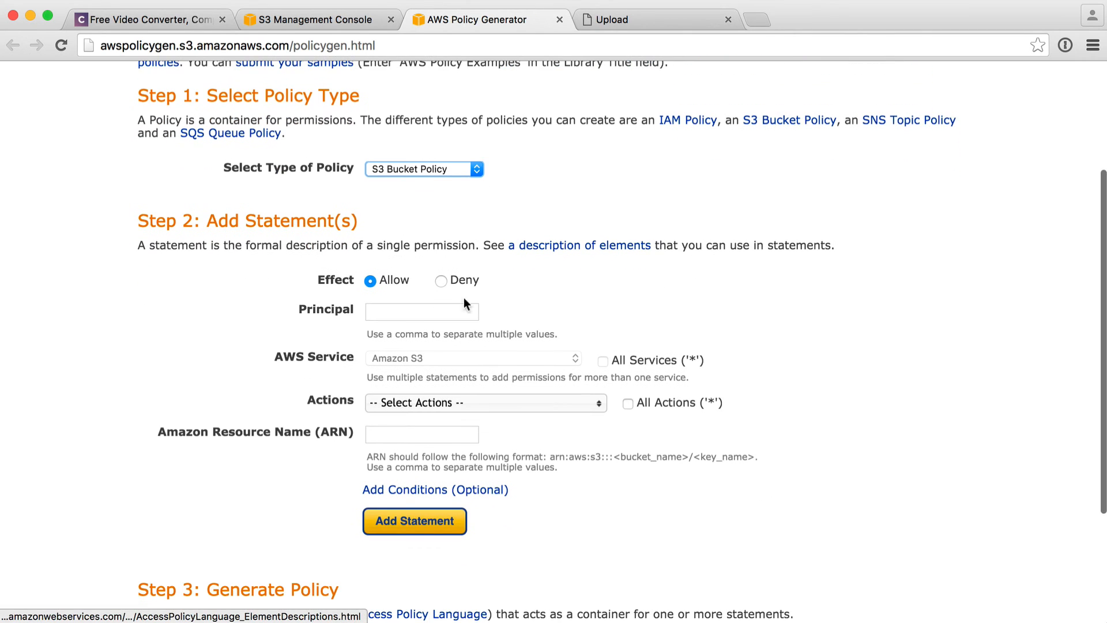
pyautogui.click(421, 311)
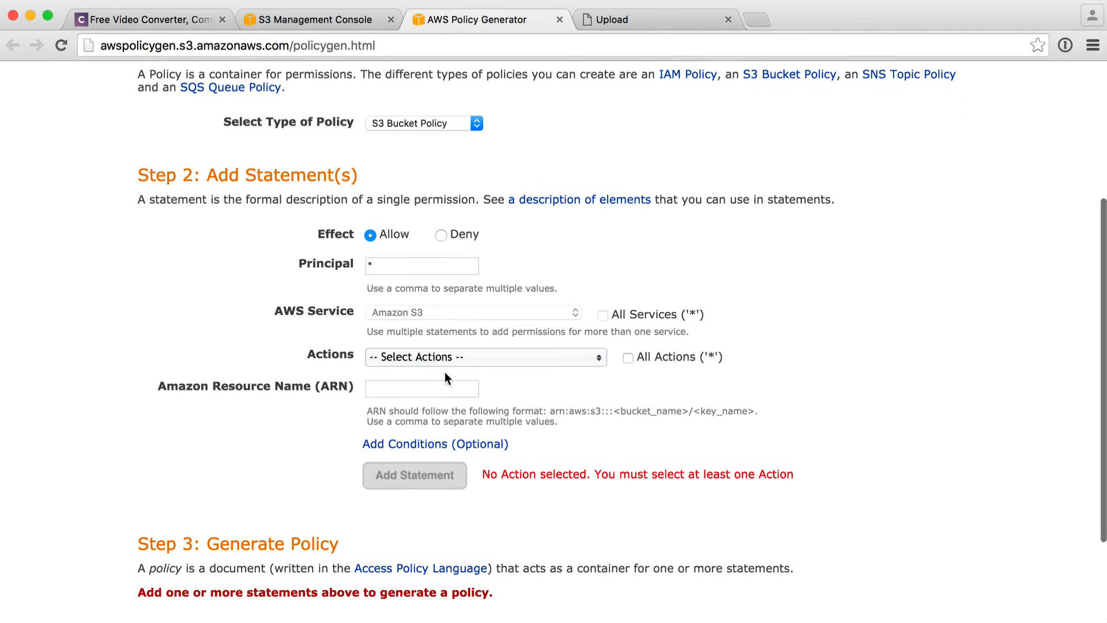
pyautogui.click(484, 356)
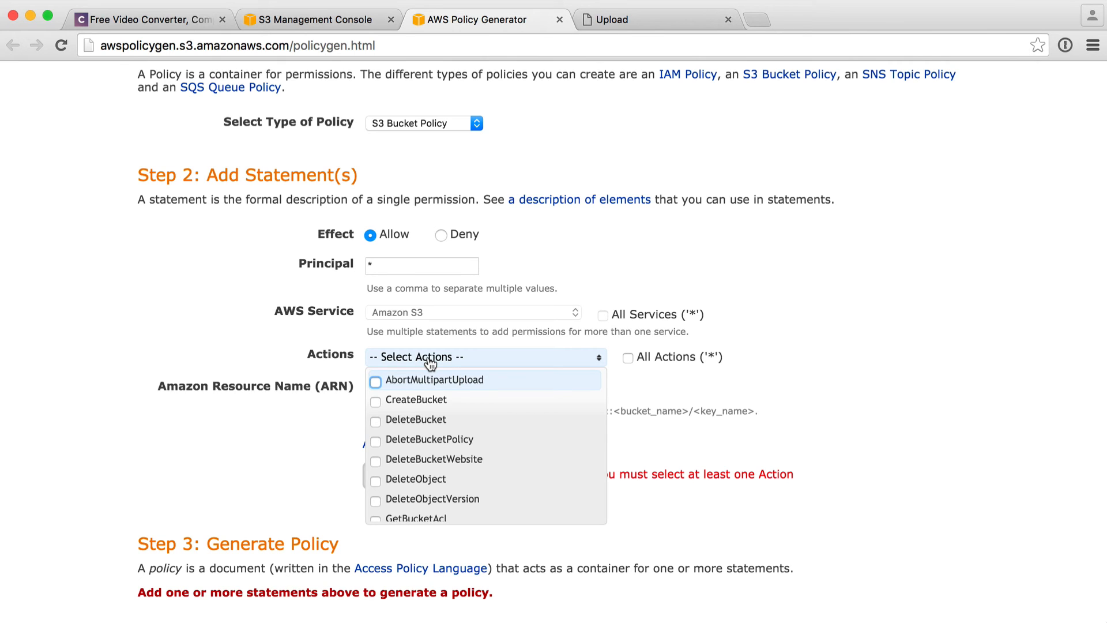
pyautogui.scroll(-3)
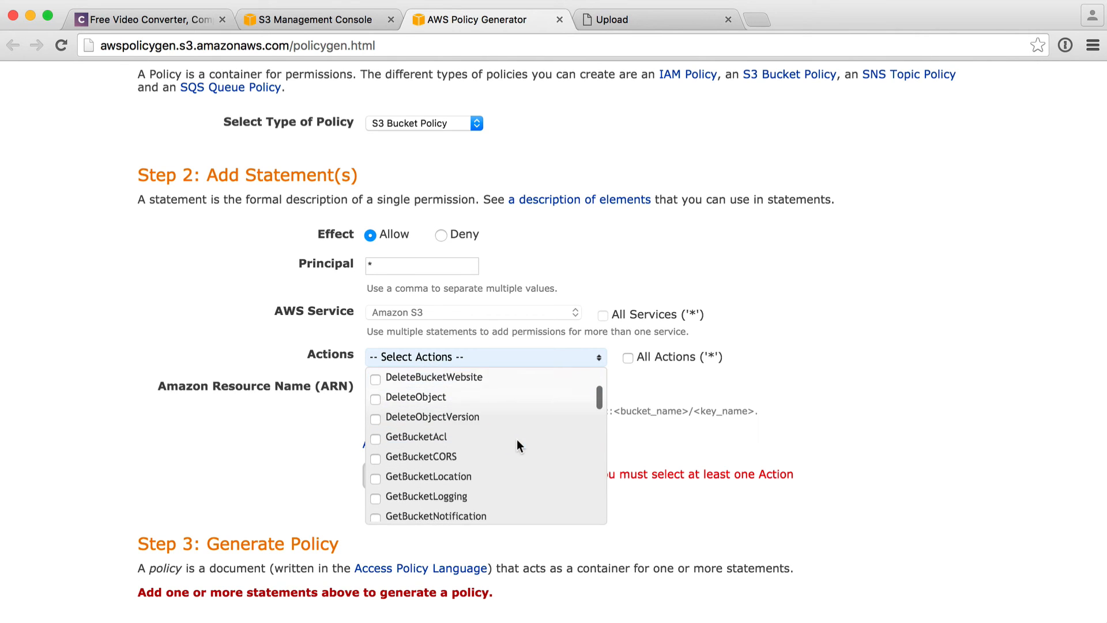
pyautogui.scroll(-3)
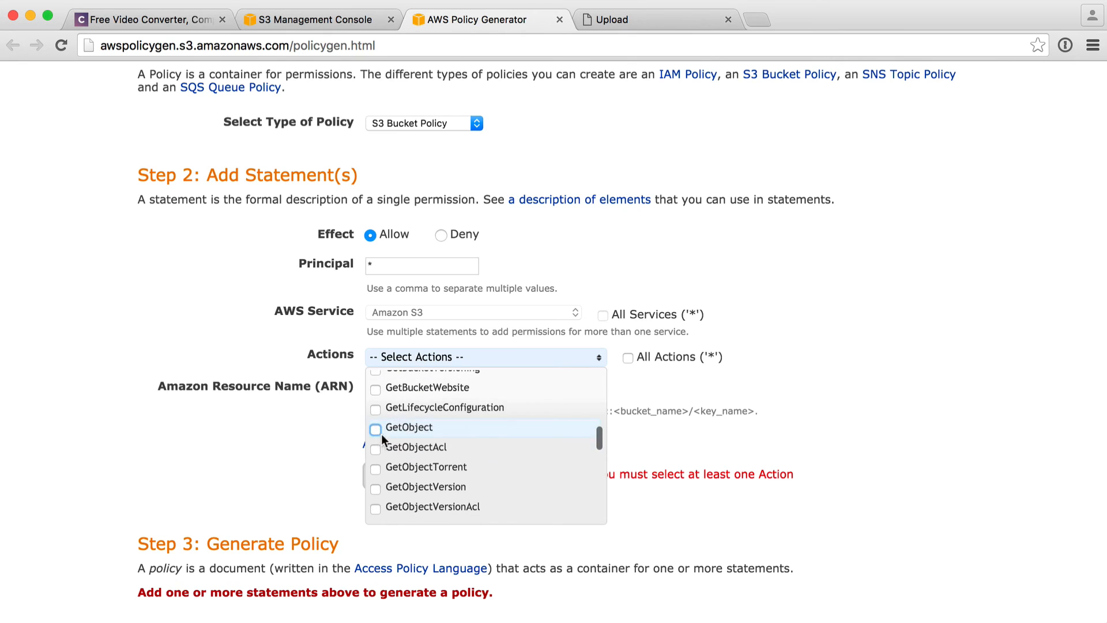
pyautogui.click(376, 428)
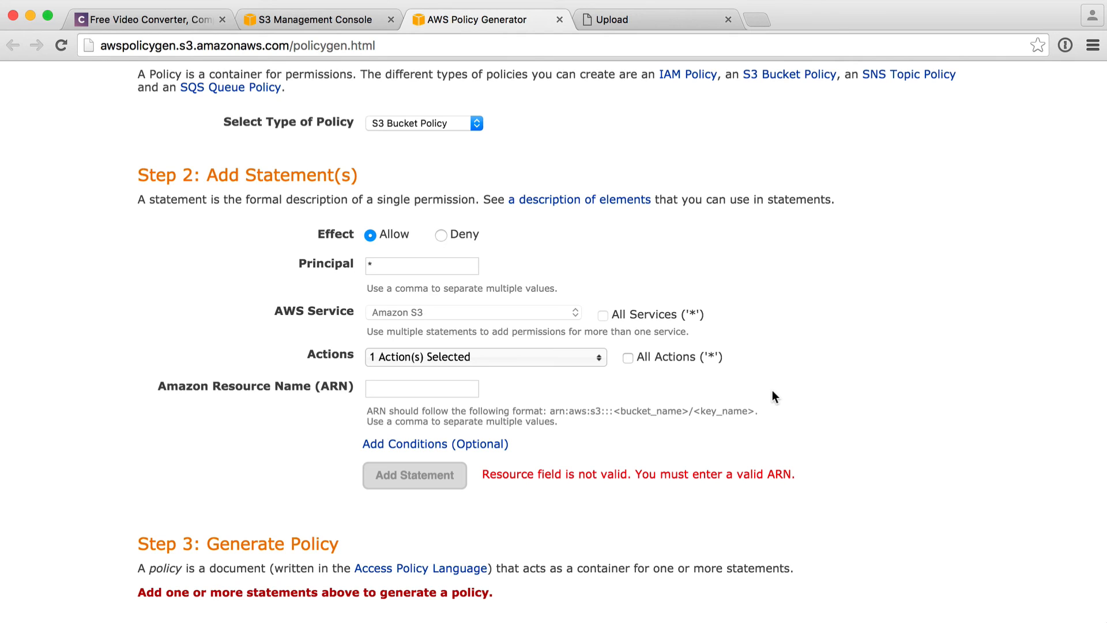
pyautogui.moveTo(661, 403)
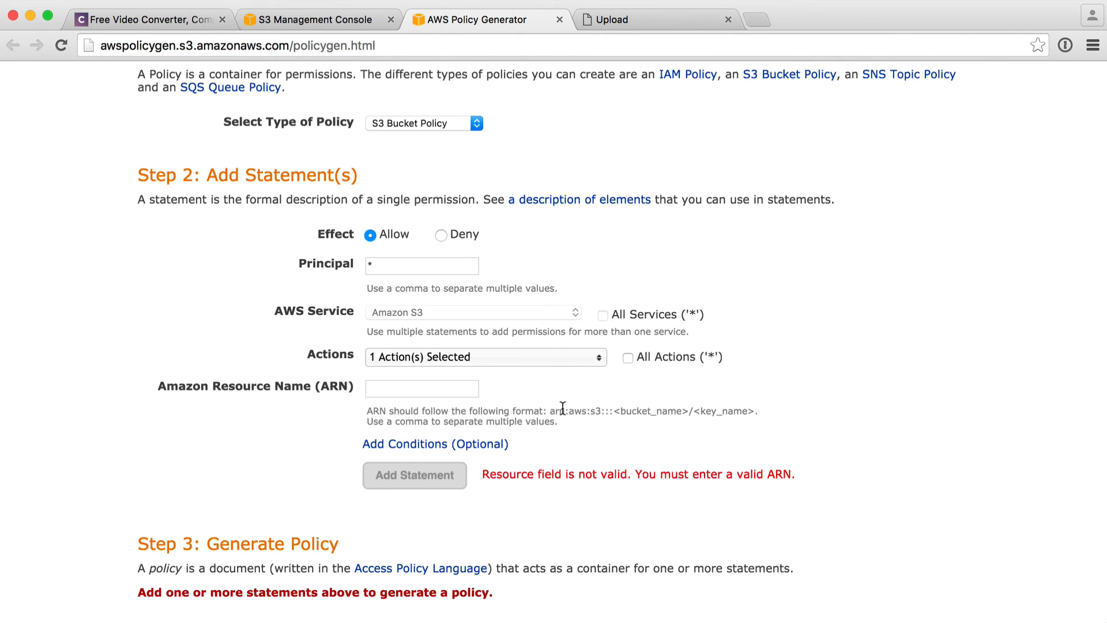
# - Add the statement for arn:aws:s3:::videoupload.codecourse.com/videos and generate the policy JSON
pyautogui.moveTo(552, 411); pyautogui.dragTo(717, 411)
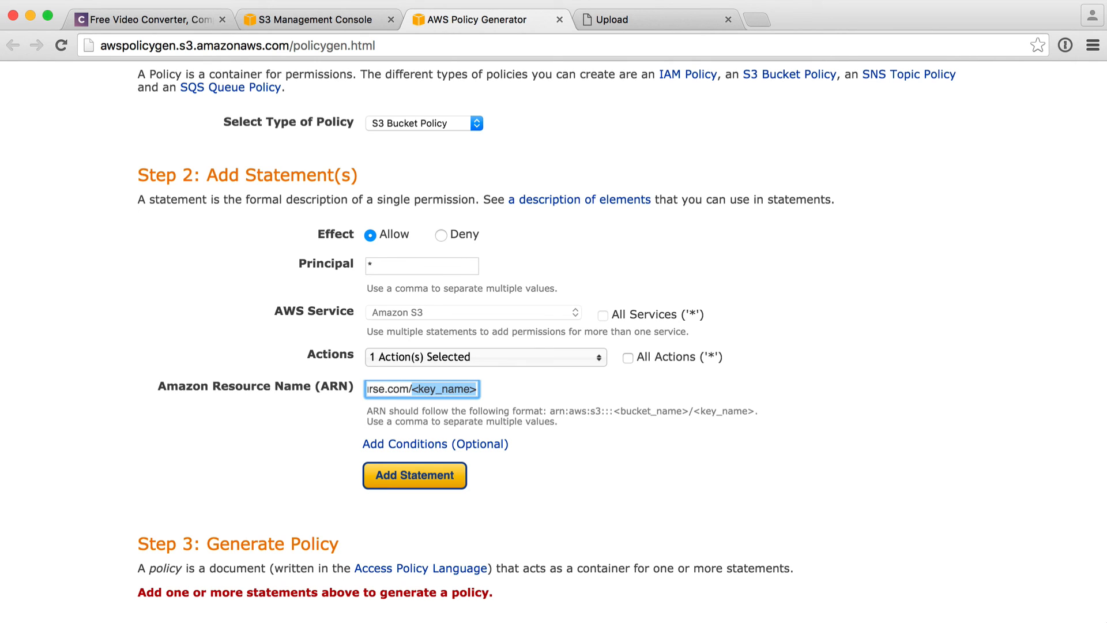
pyautogui.write('decourse.com/videos')
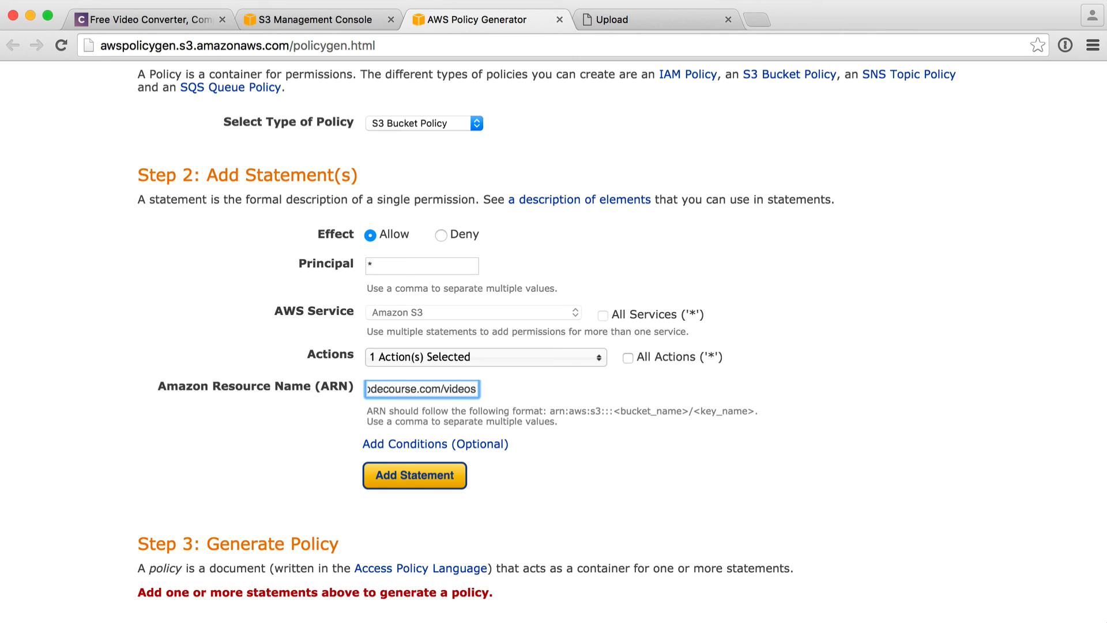
pyautogui.moveTo(420, 384)
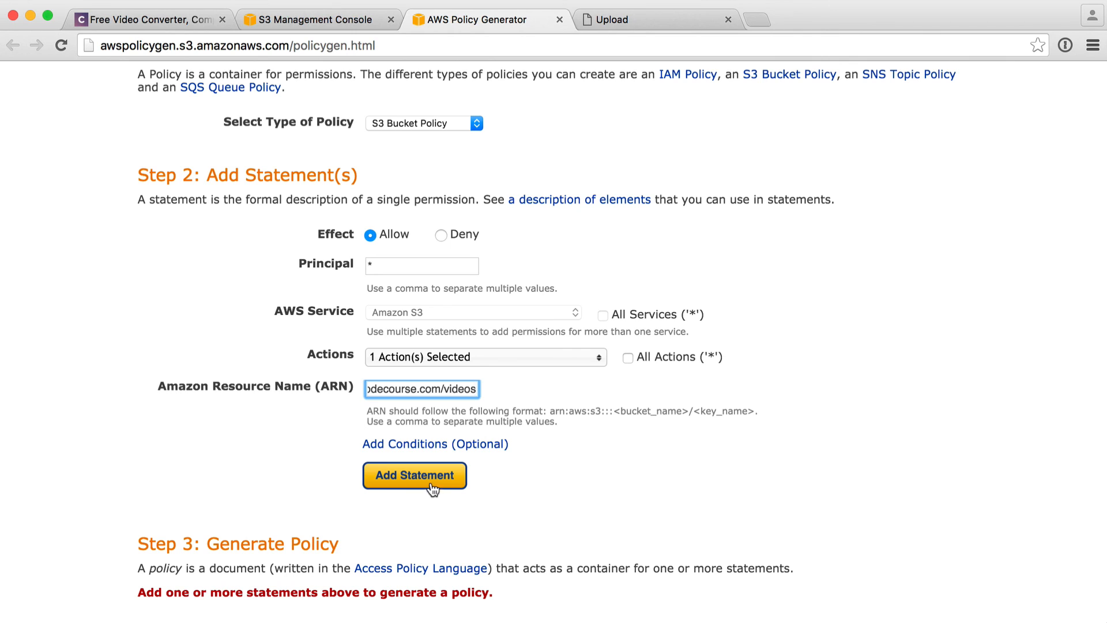
pyautogui.click(415, 475)
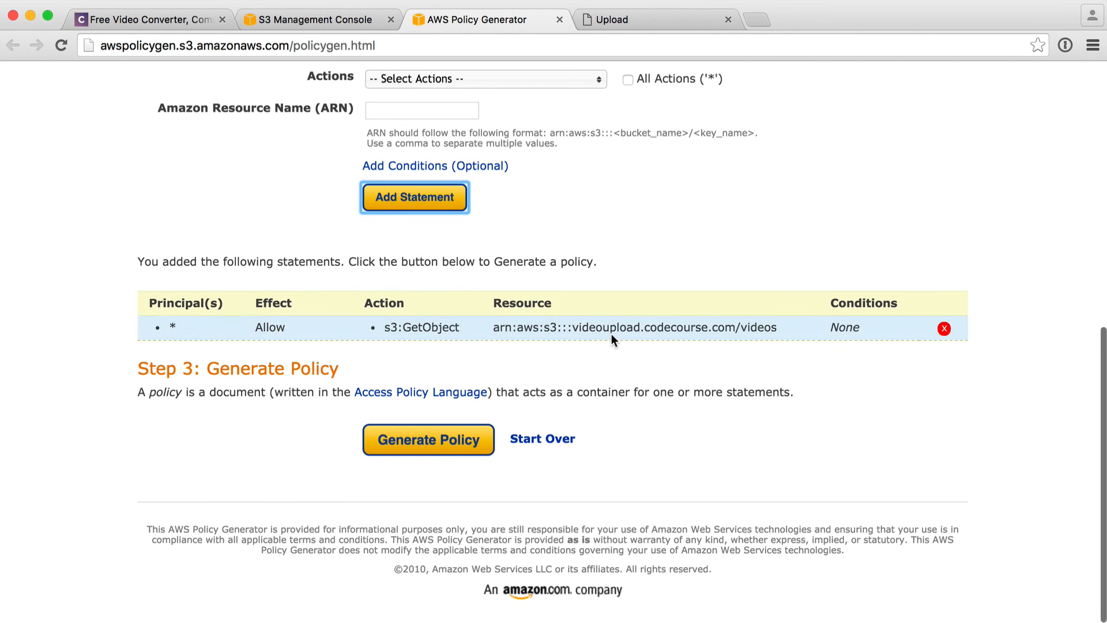
pyautogui.click(428, 438)
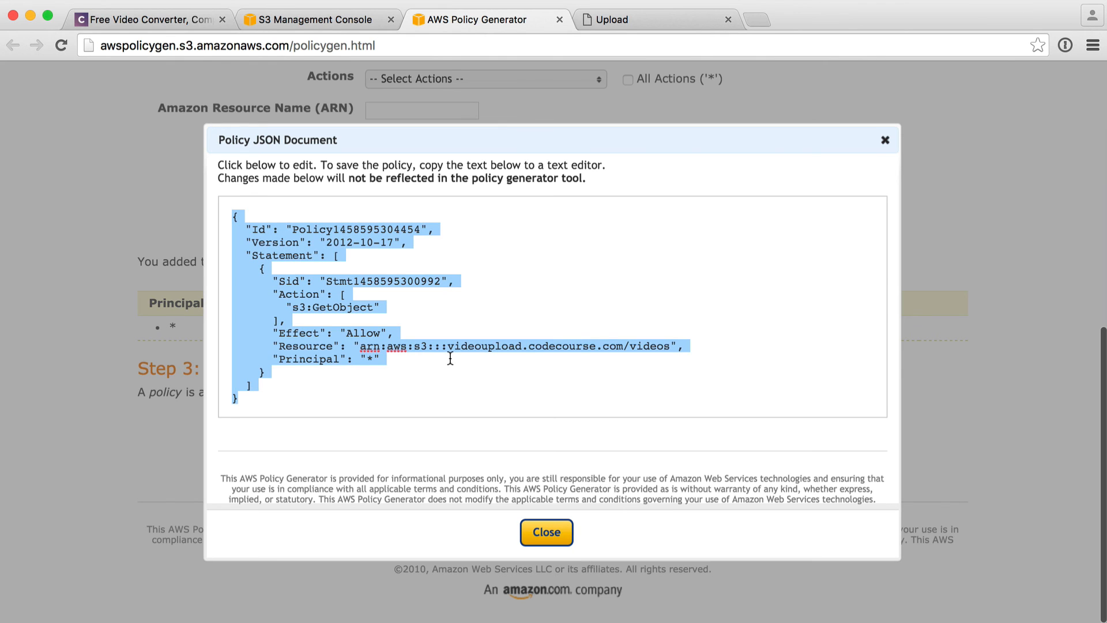
pyautogui.click(312, 19)
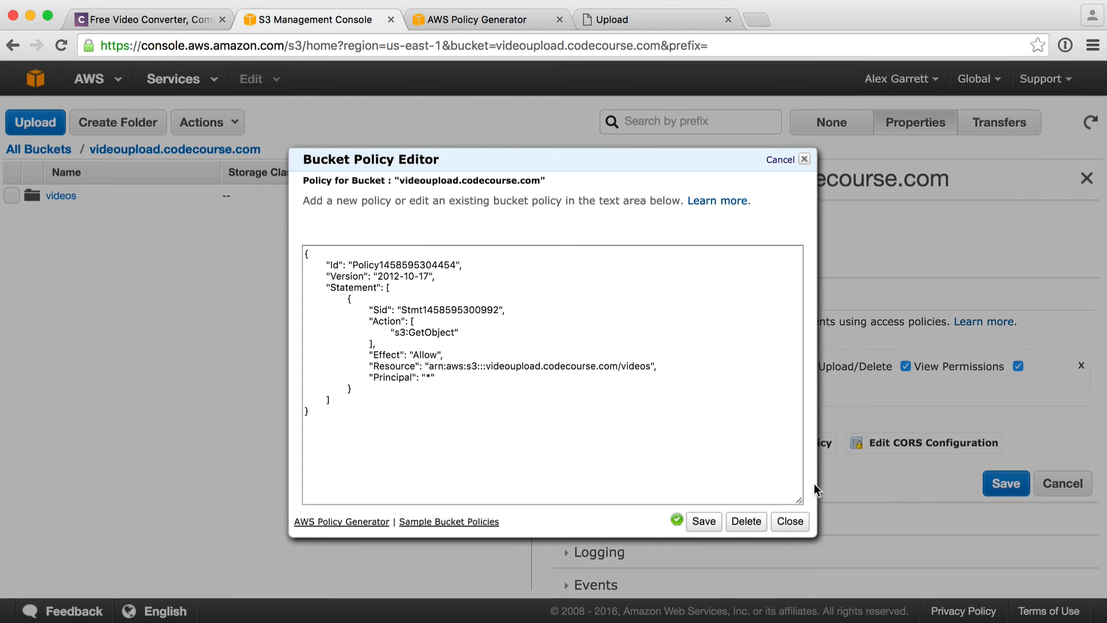
# - Close the bucket policy editor, save the bucket properties, and open the videos folder
pyautogui.click(789, 522)
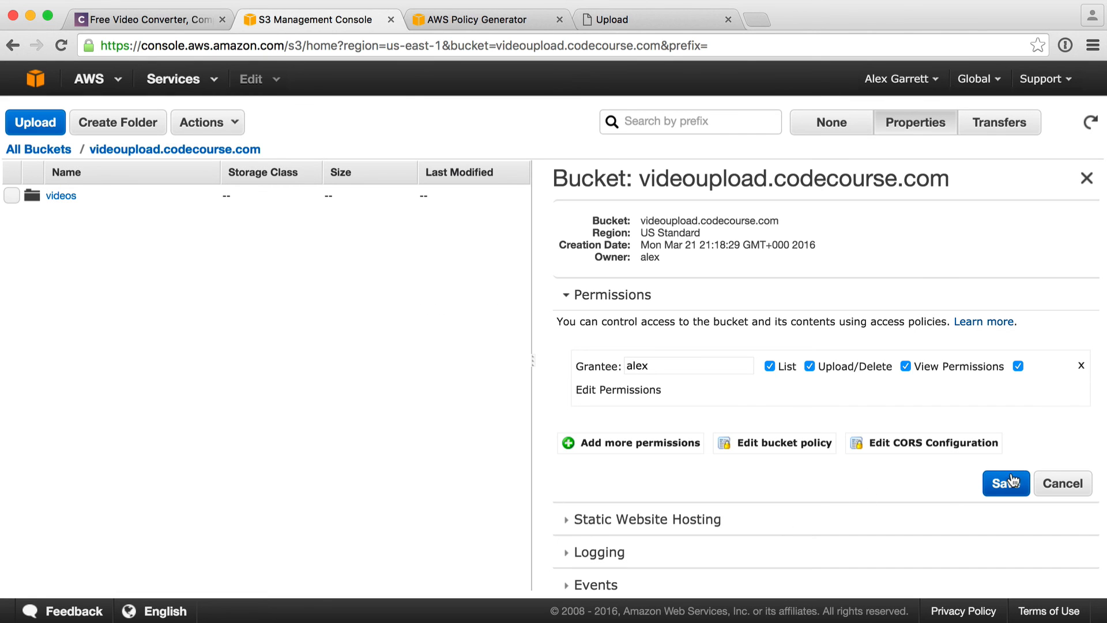
pyautogui.click(1006, 483)
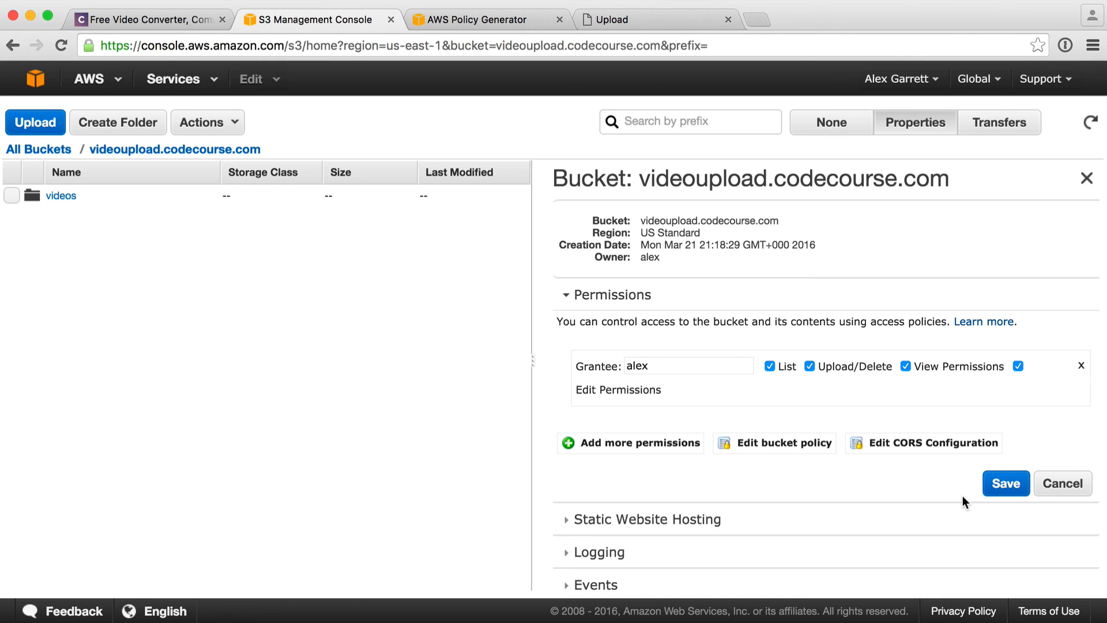
pyautogui.moveTo(531, 313)
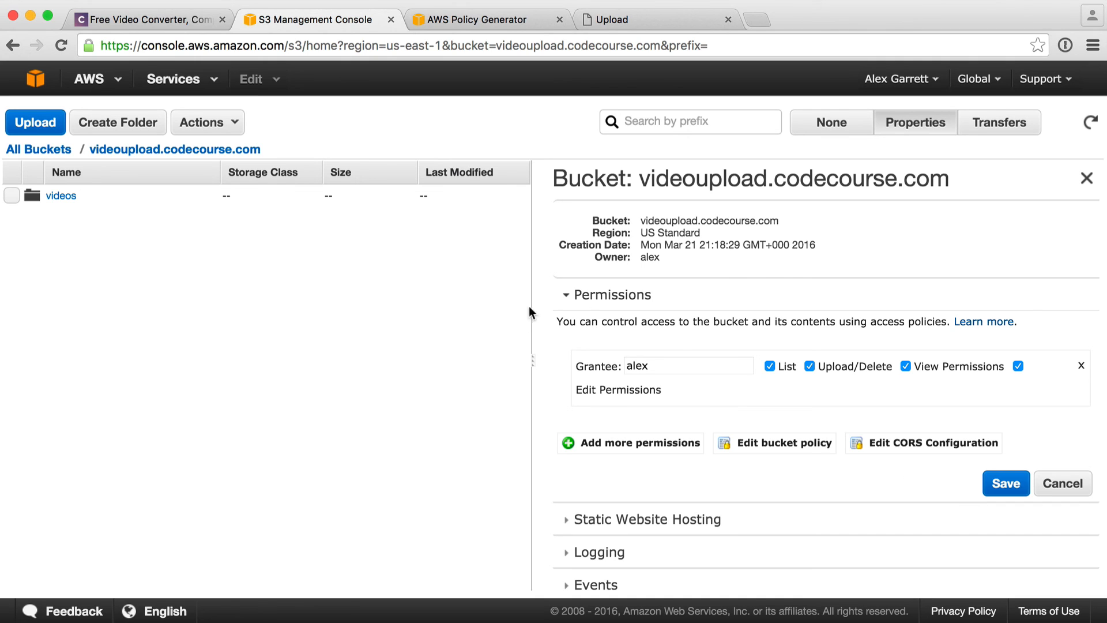
pyautogui.click(60, 196)
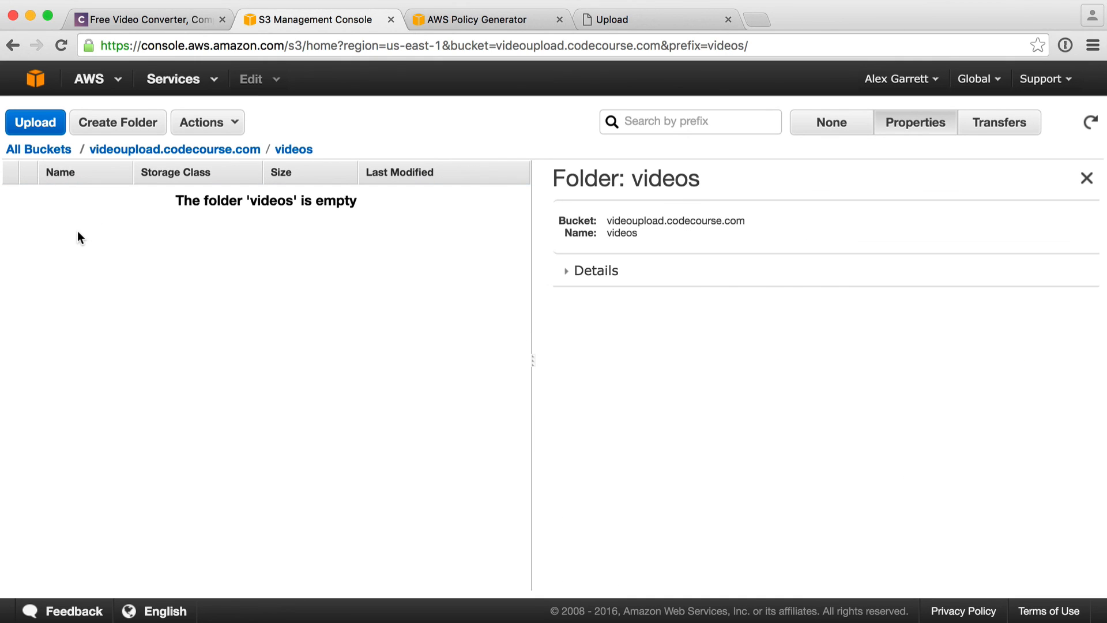
pyautogui.moveTo(226, 249)
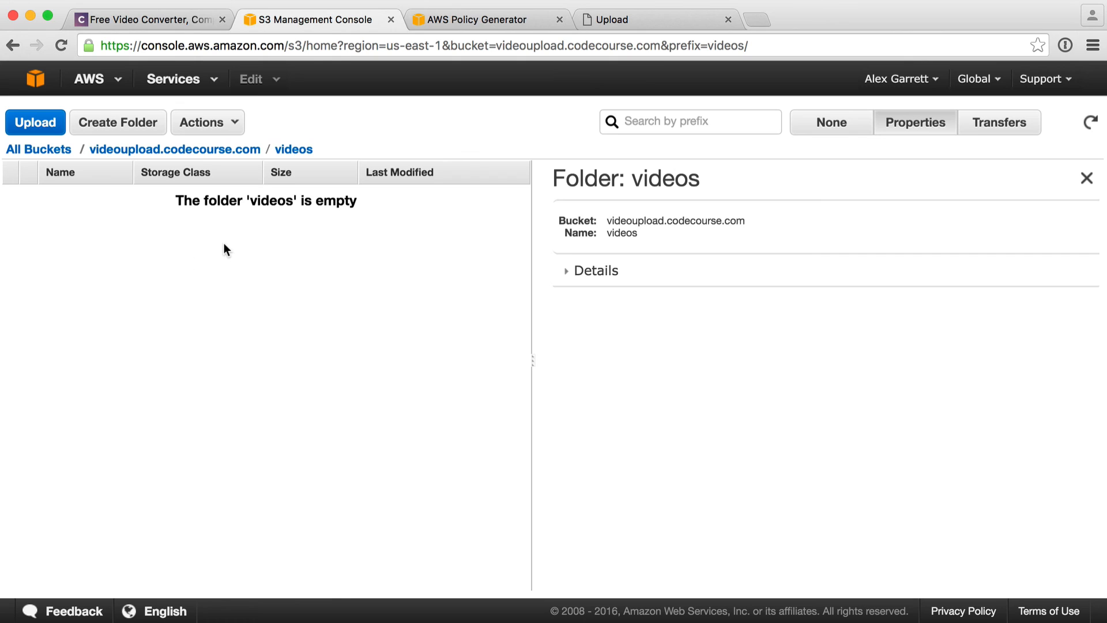